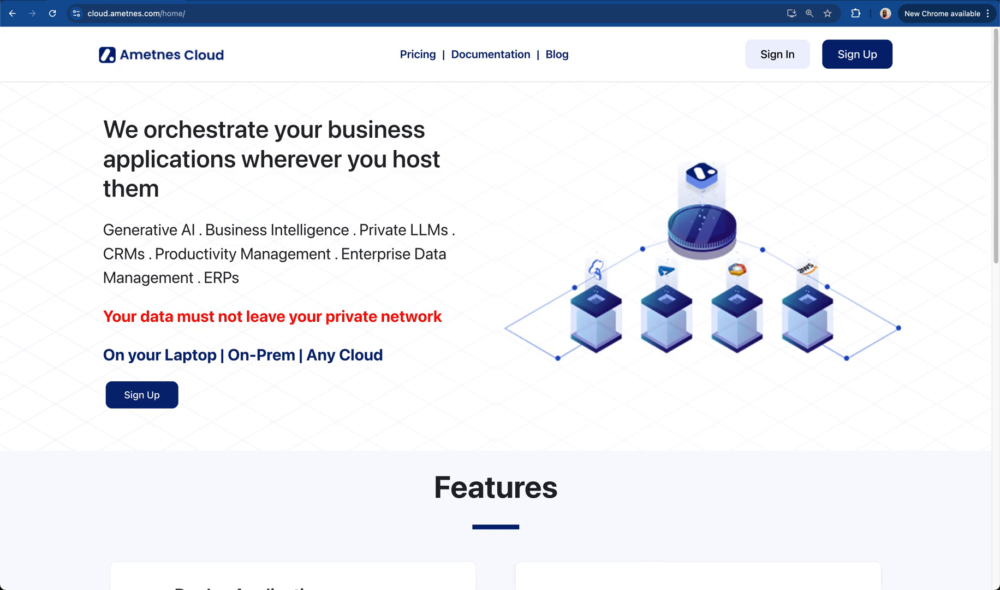
mouse_move(724, 89)
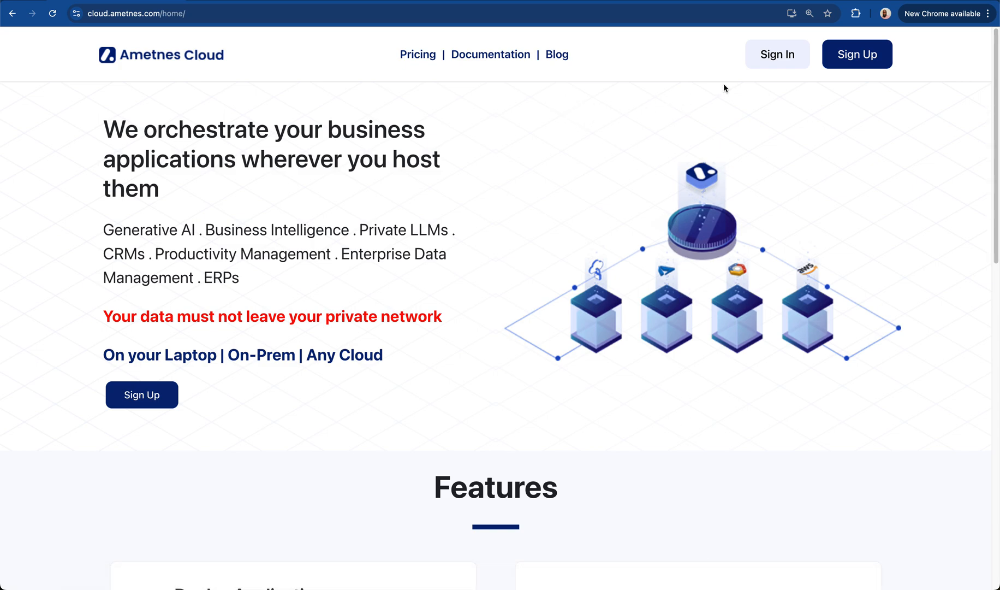
Log in to Ametnes Cloud with the saved credentials to reach the Default project's services
left_click(777, 54)
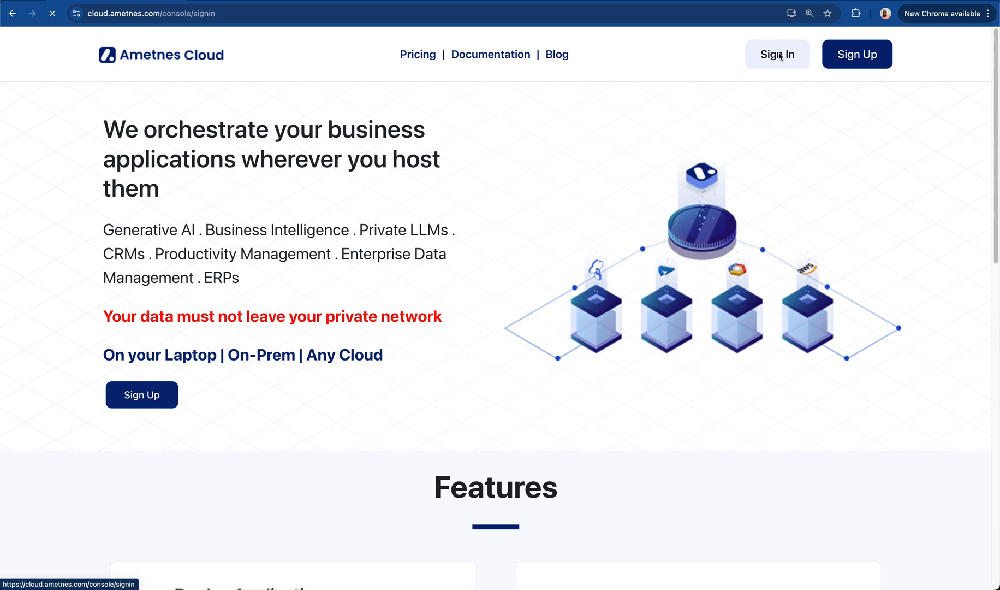
left_click(777, 54)
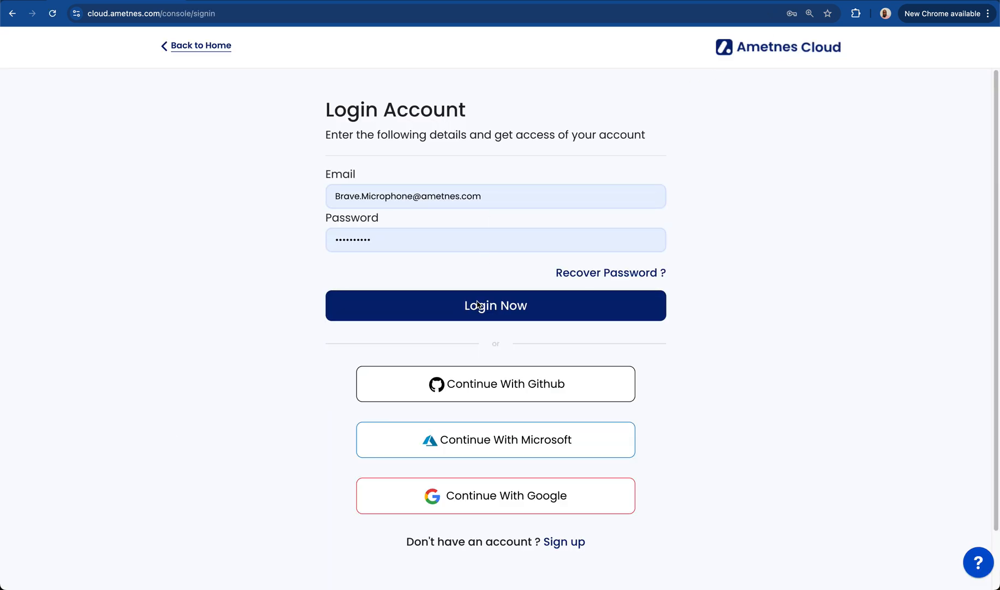
left_click(495, 305)
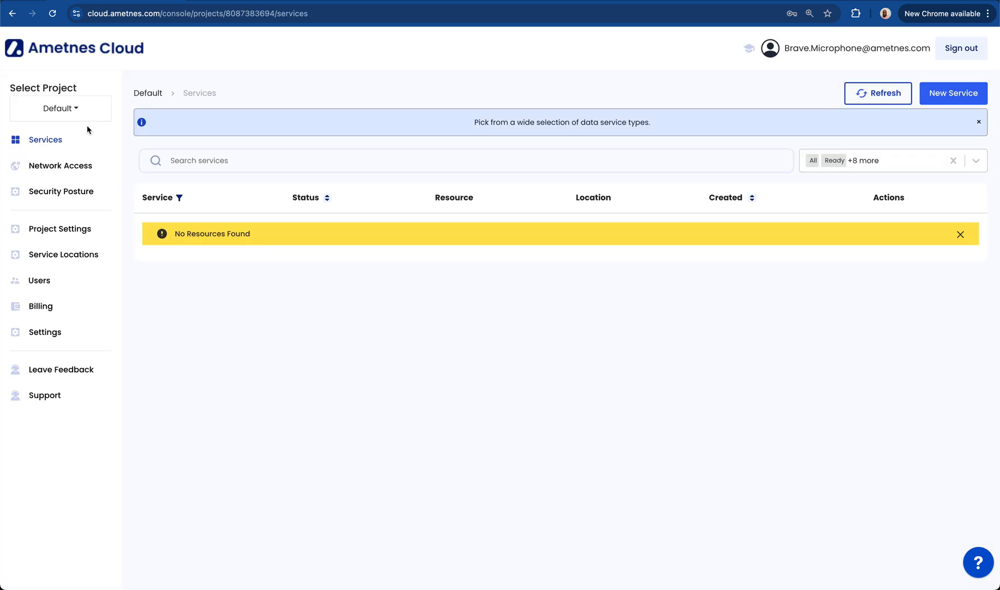
Start a new service and filter the catalogue with 'odo' to find Odoo Service
left_click(954, 93)
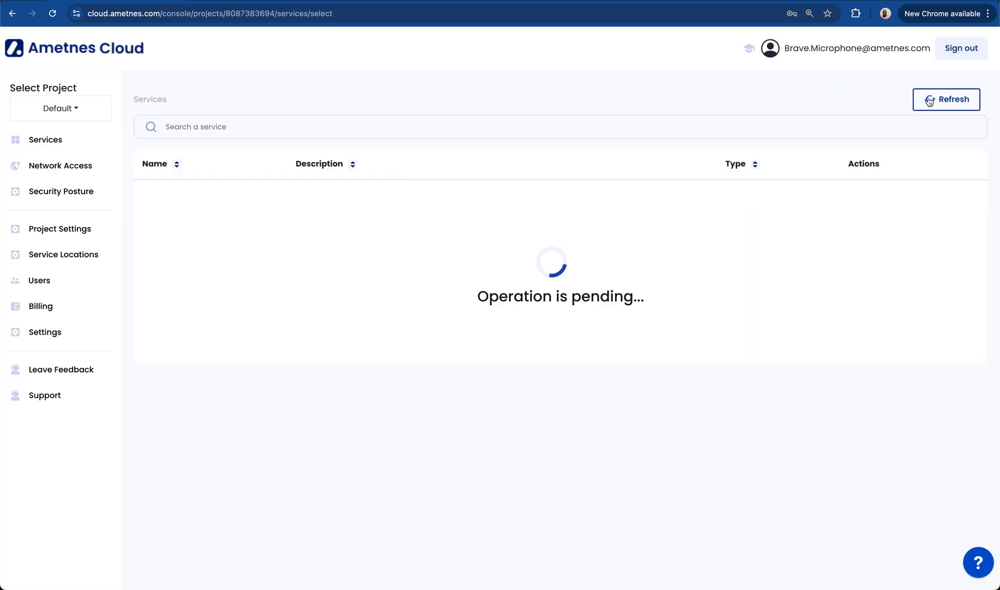
type("odoo")
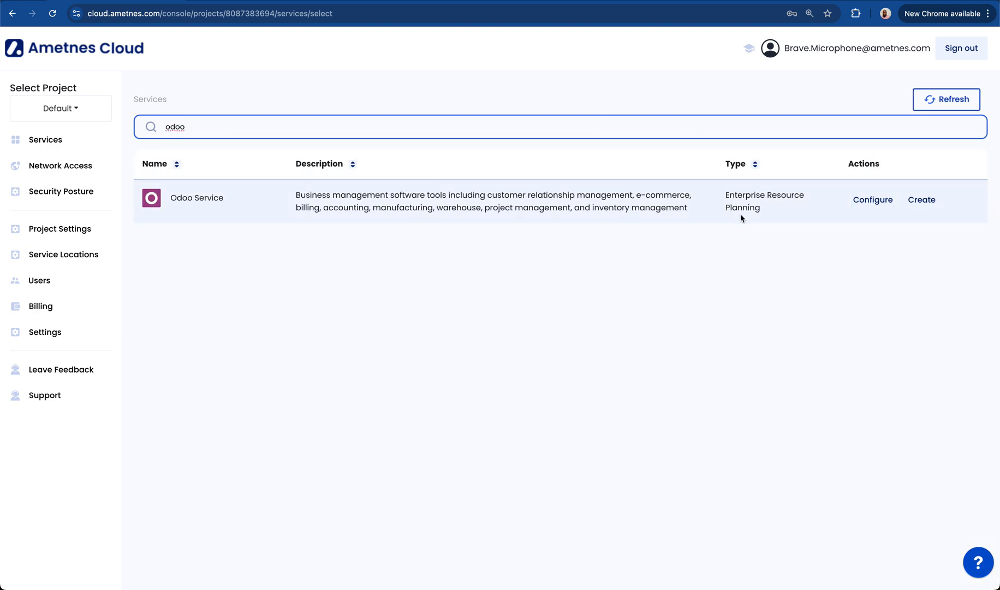
mouse_move(873, 199)
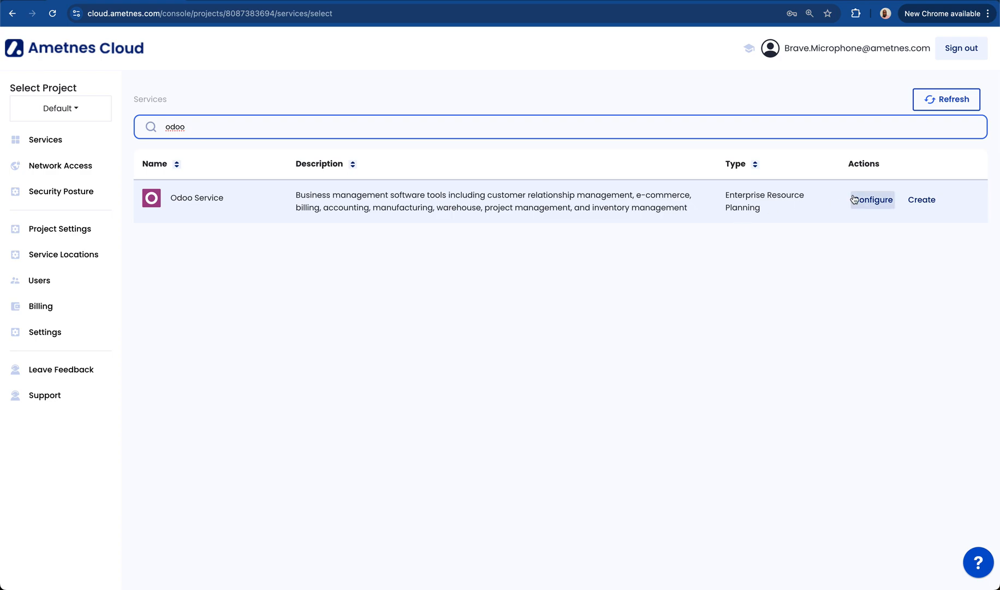
mouse_move(826, 197)
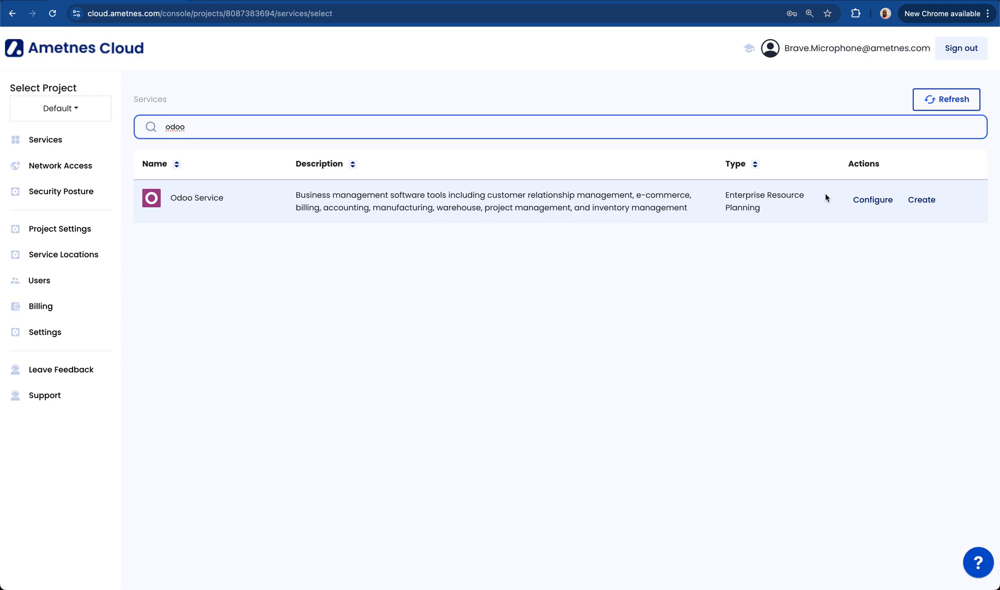
mouse_move(828, 197)
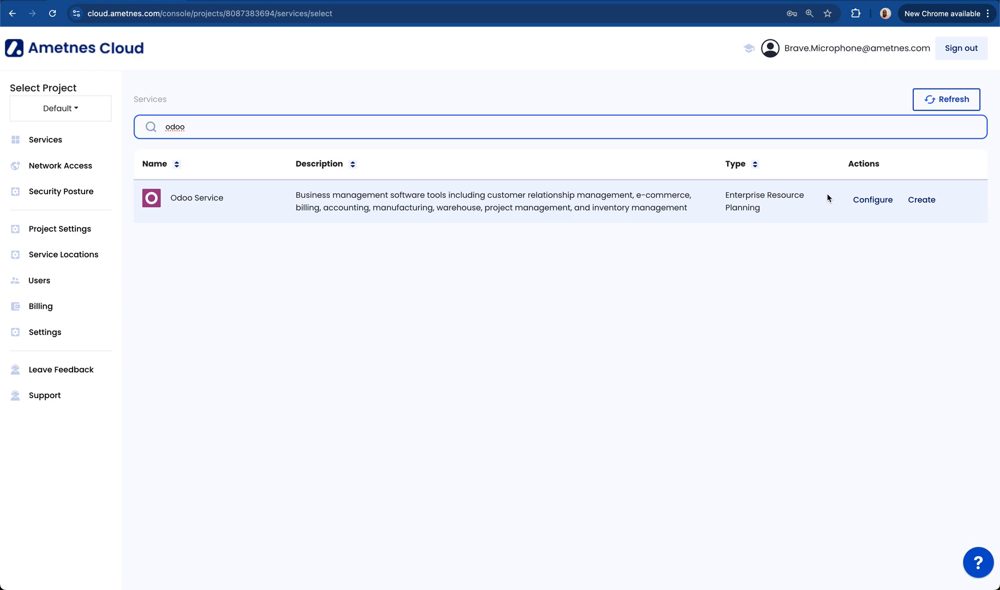
mouse_move(872, 199)
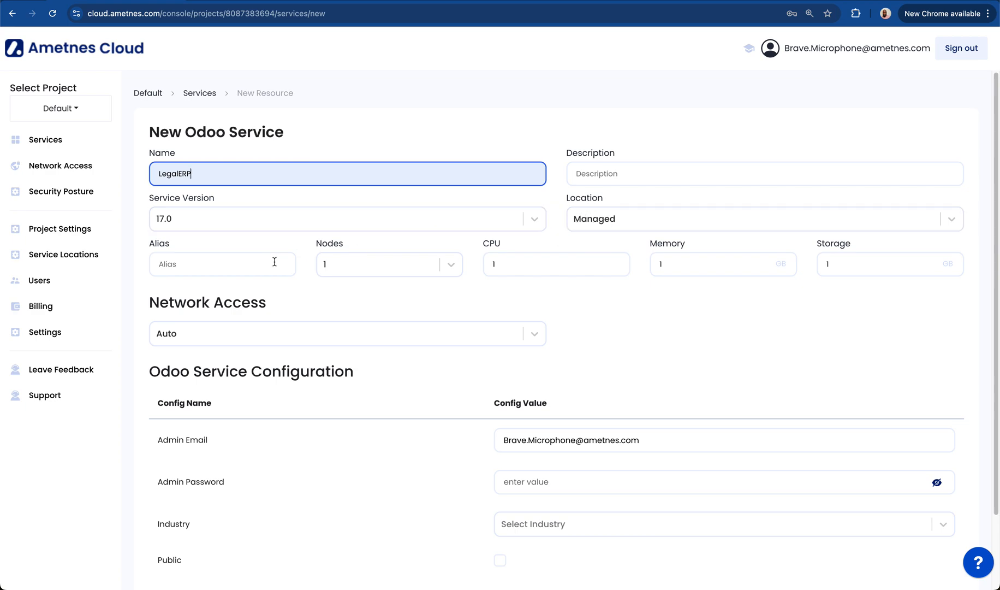
Create the Odoo service with Legal as the industry and the Public option enabled
scroll("down", 3)
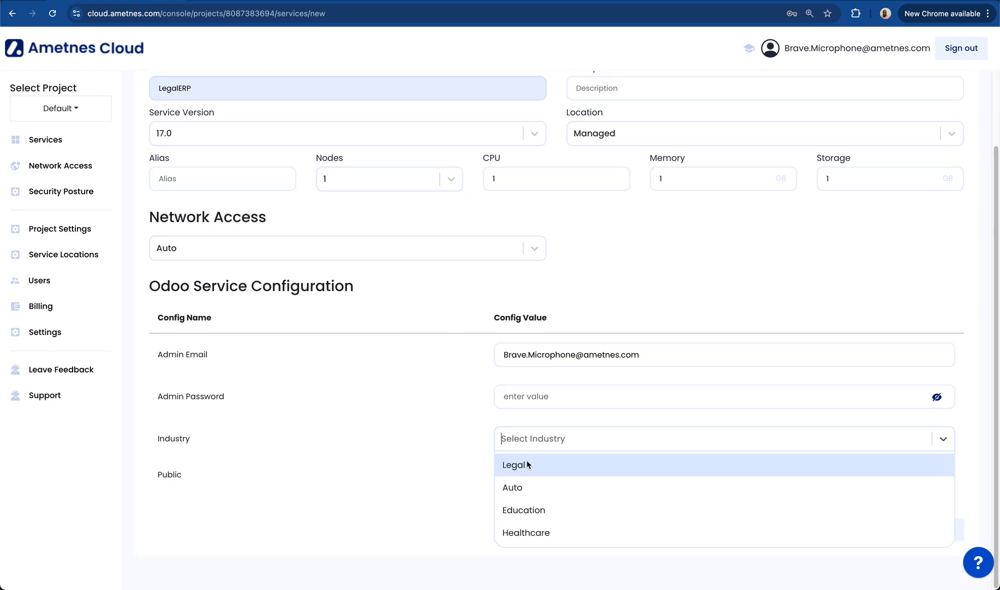
left_click(515, 464)
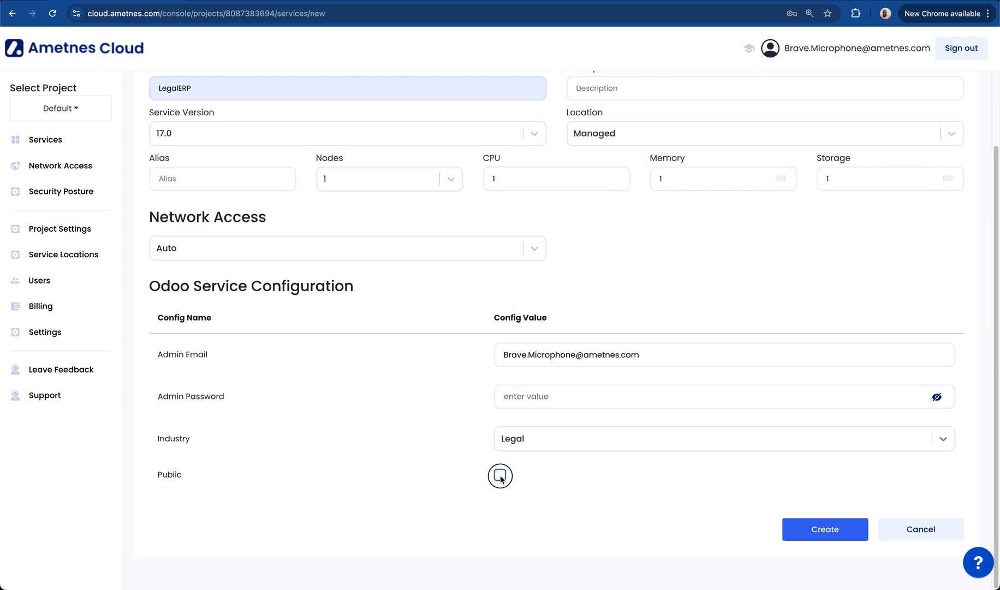
left_click(500, 476)
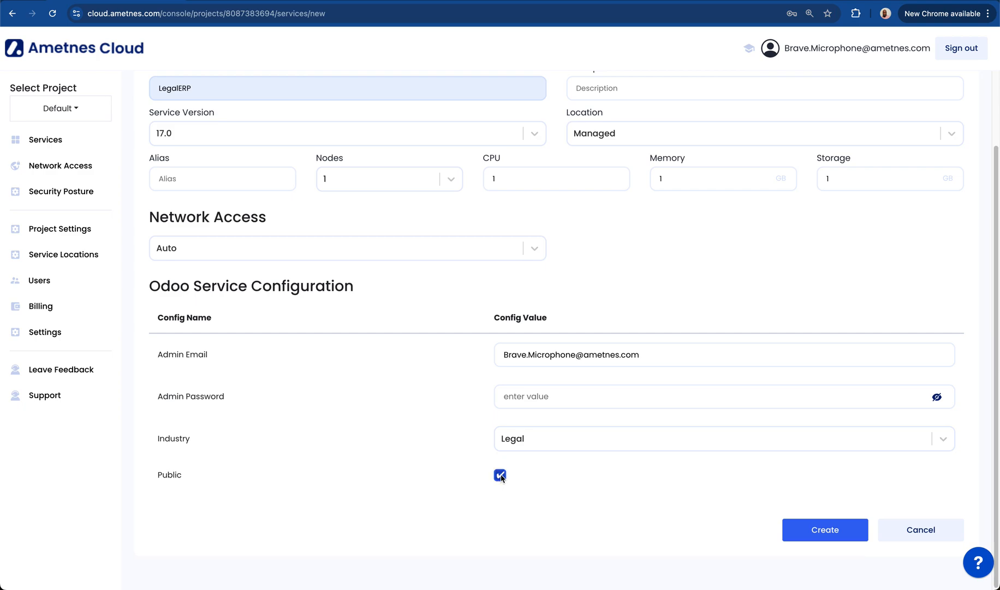
left_click(500, 475)
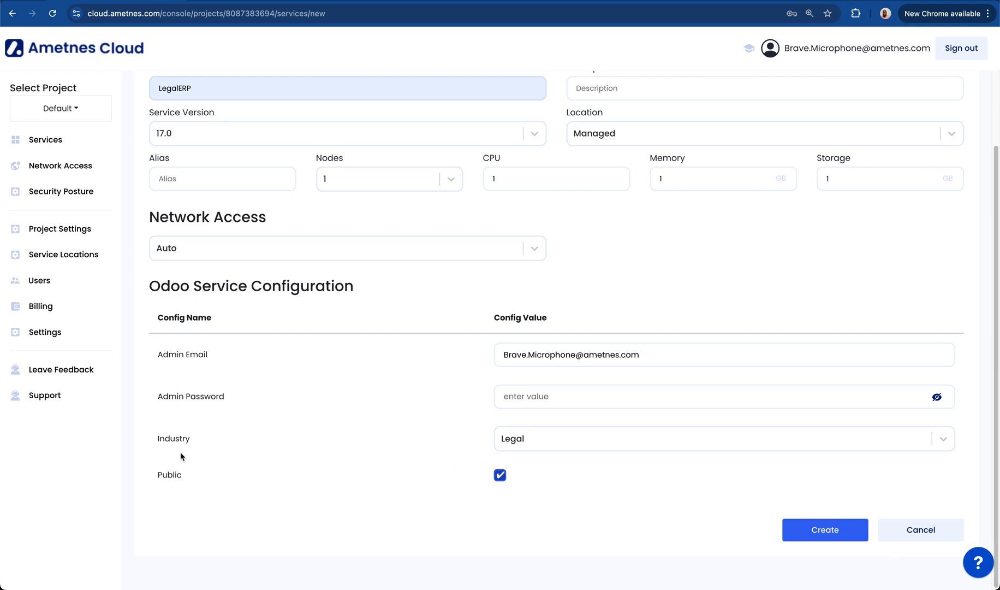
mouse_move(379, 460)
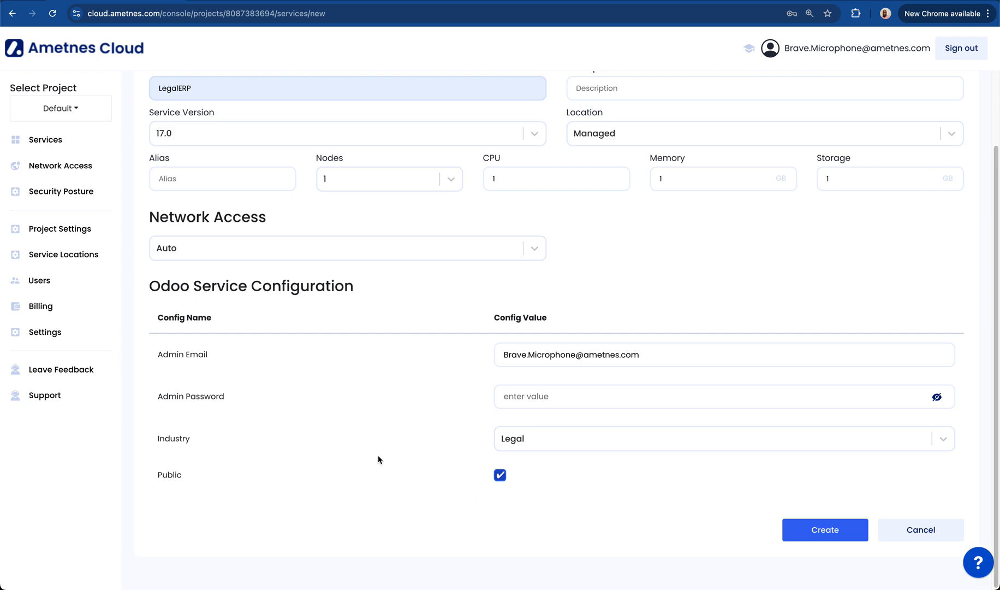
mouse_move(395, 443)
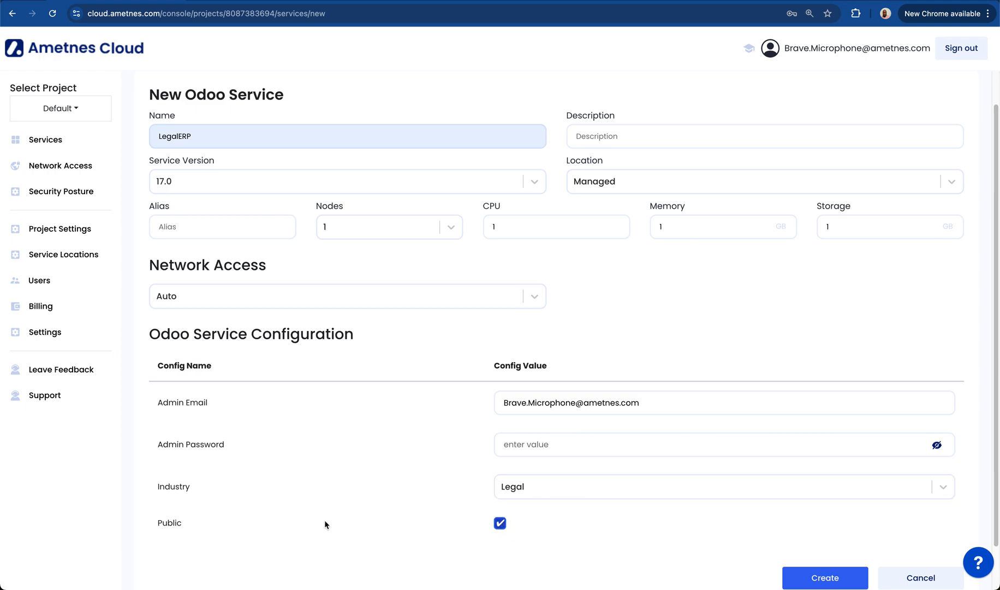
scroll("down", 3)
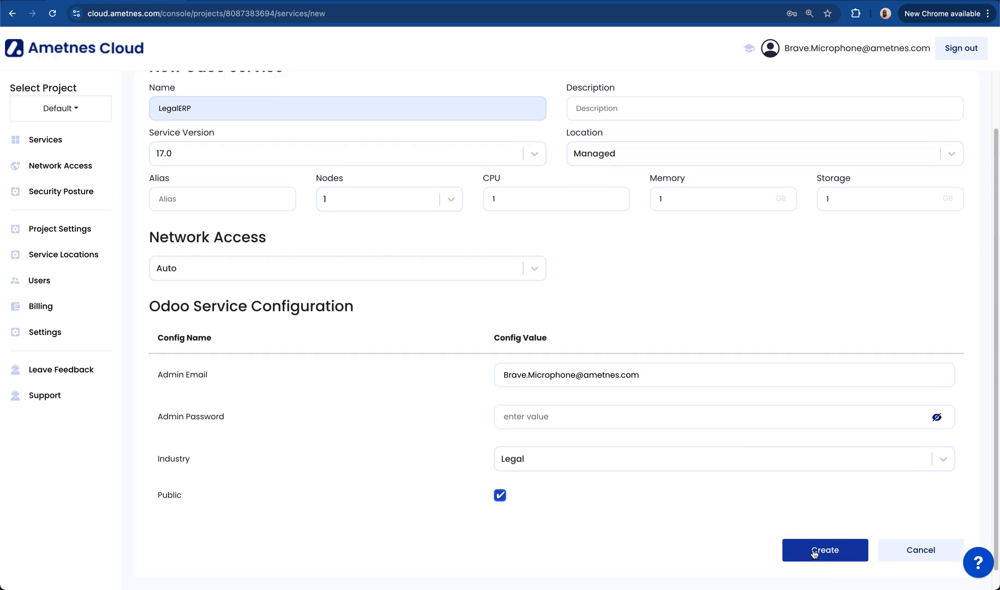
left_click(825, 550)
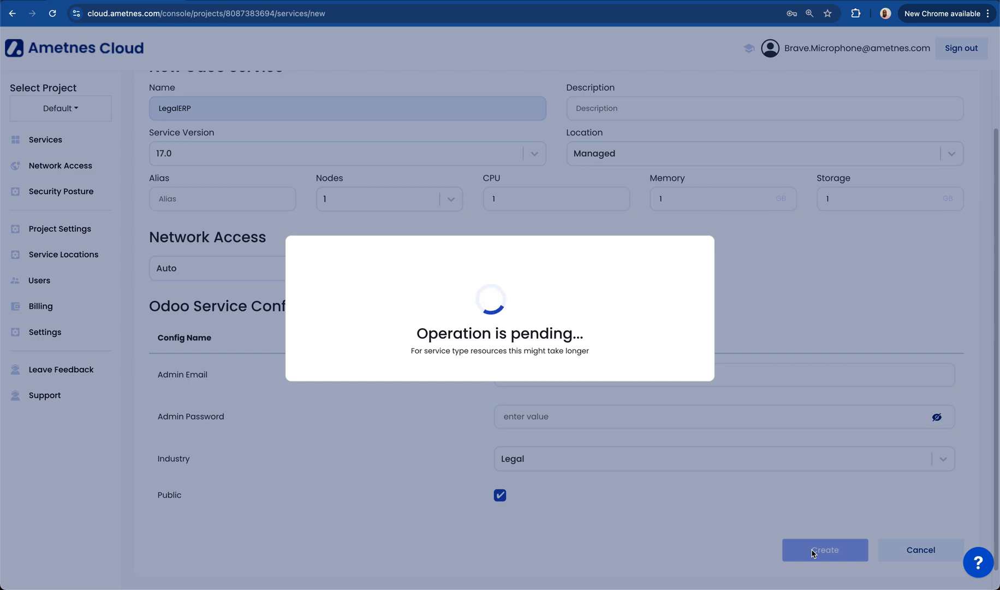
Refresh the Services list until LegalERP shows a ready status
left_click(825, 550)
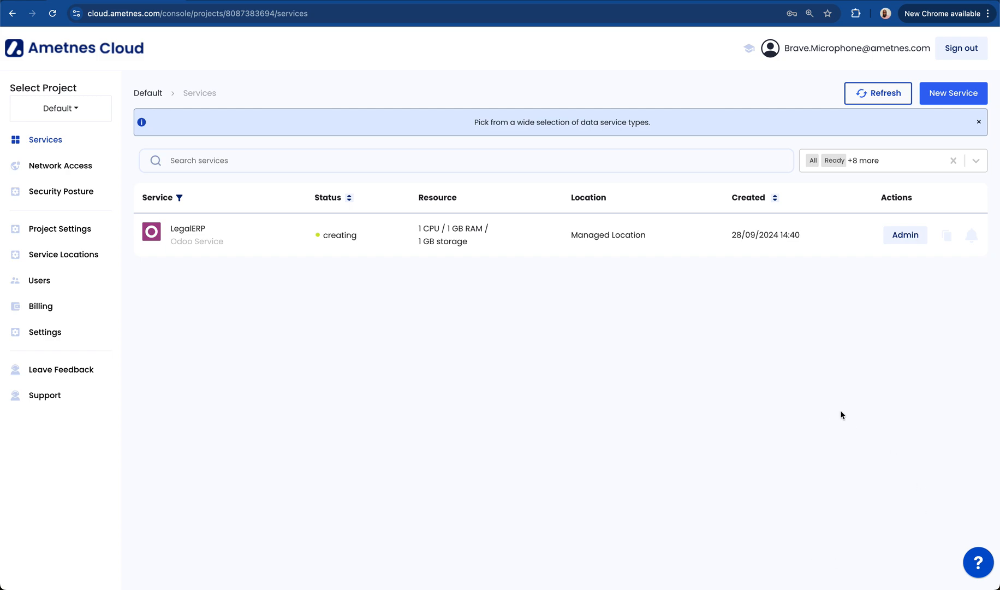
left_click(878, 93)
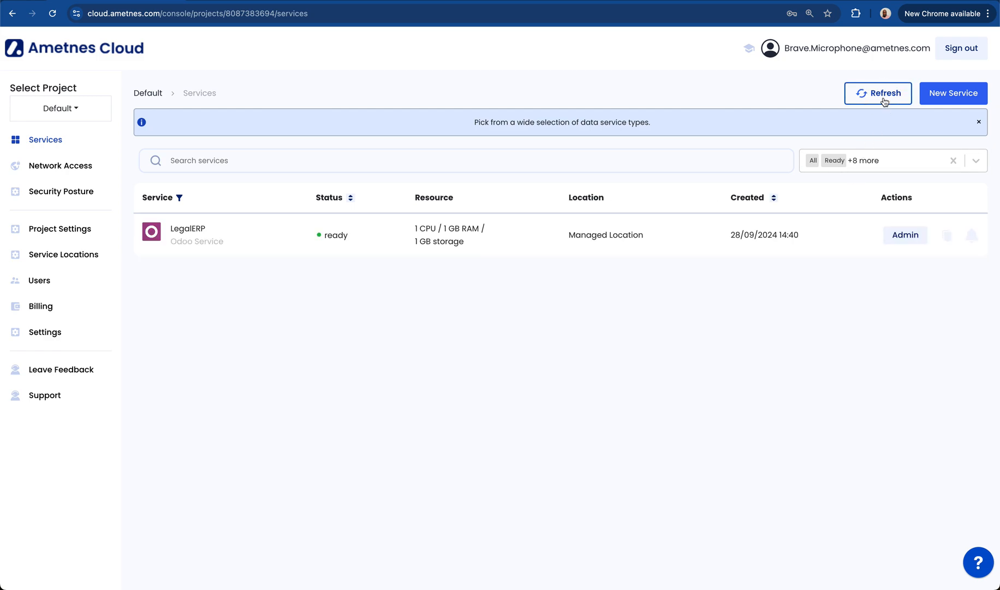
mouse_move(797, 170)
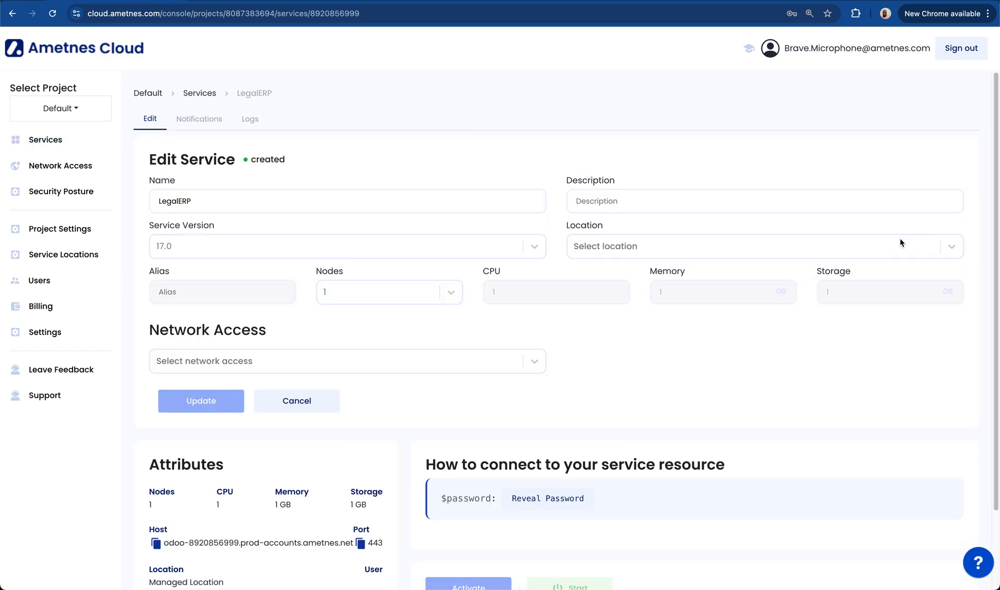
Follow LegalERP's Host attribute link to reach the Odoo login page
scroll("down", 3)
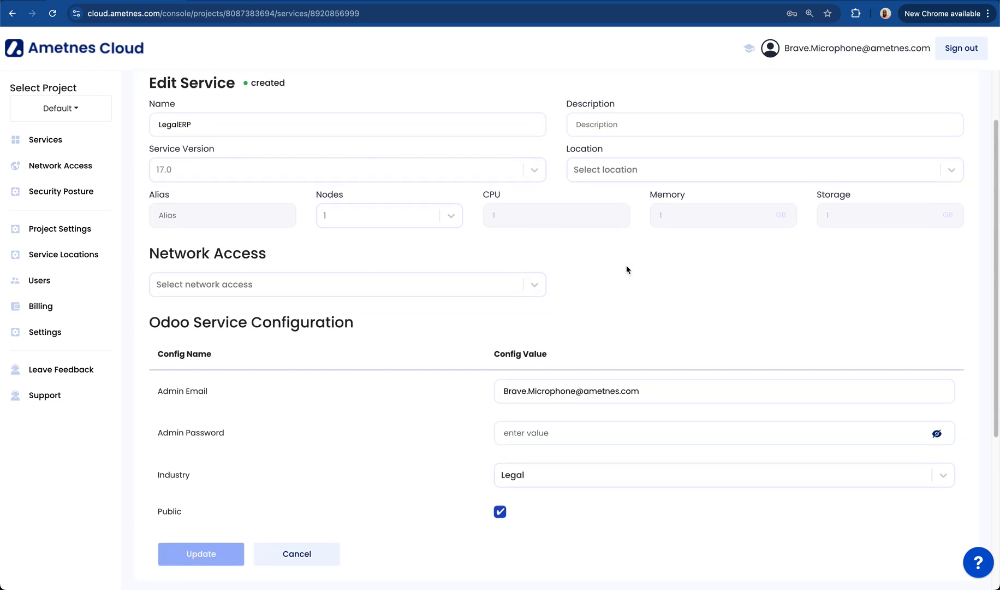
scroll("down", 3)
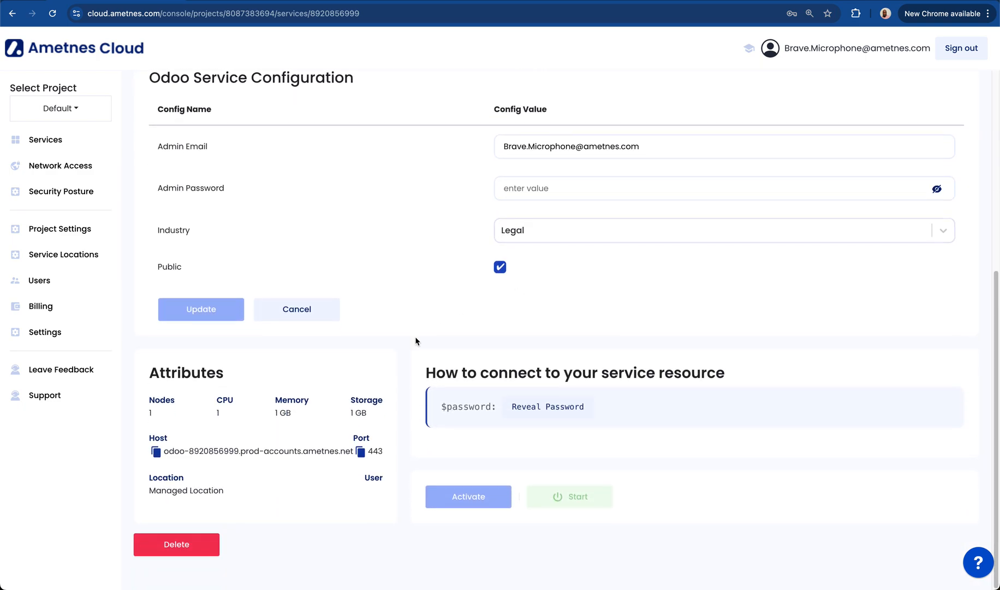
mouse_move(275, 431)
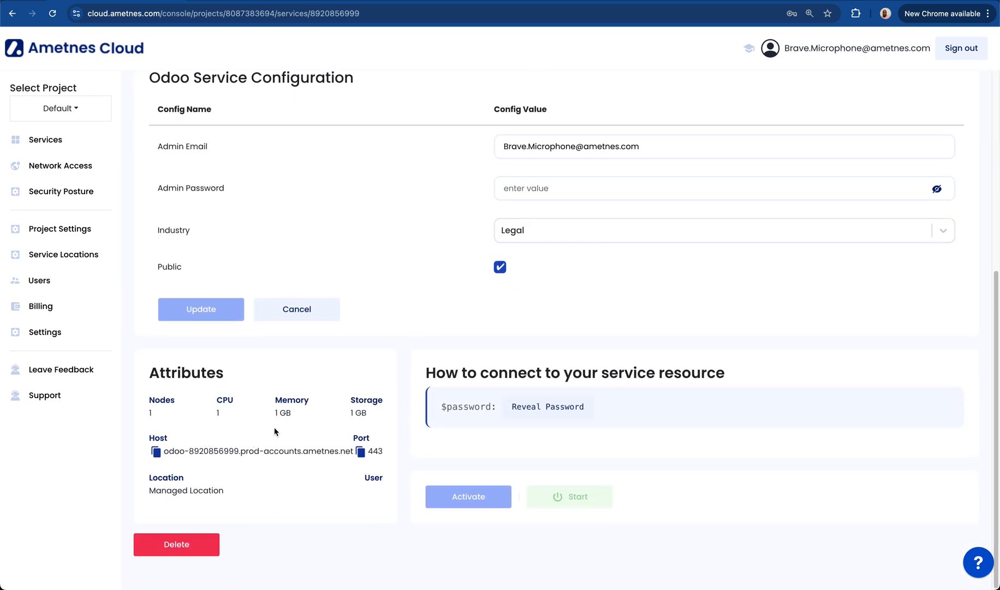
mouse_move(179, 438)
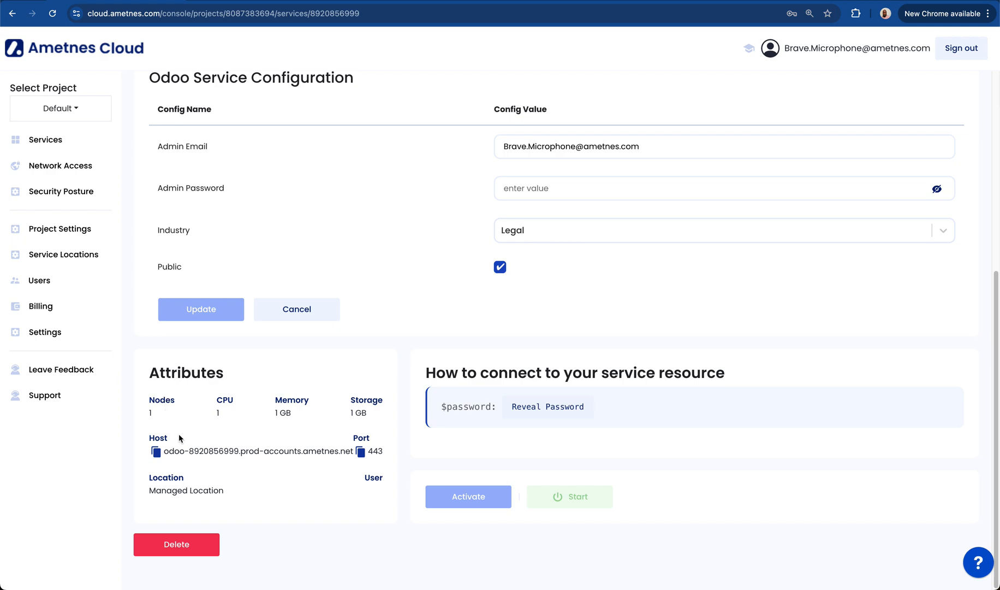
left_click(154, 451)
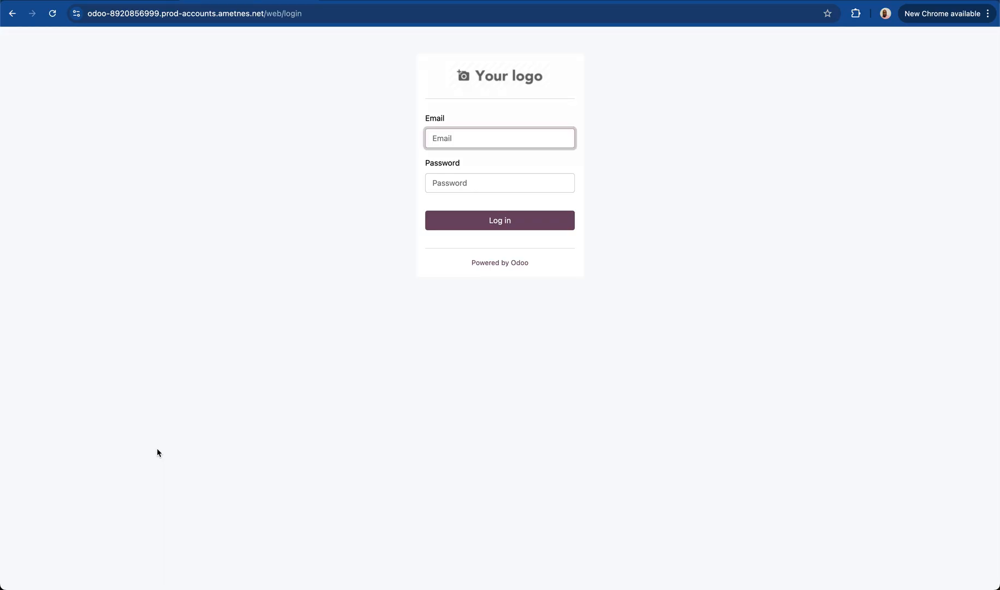
Fill the Odoo Email field from the browser's saved administrator email suggestion
type("B")
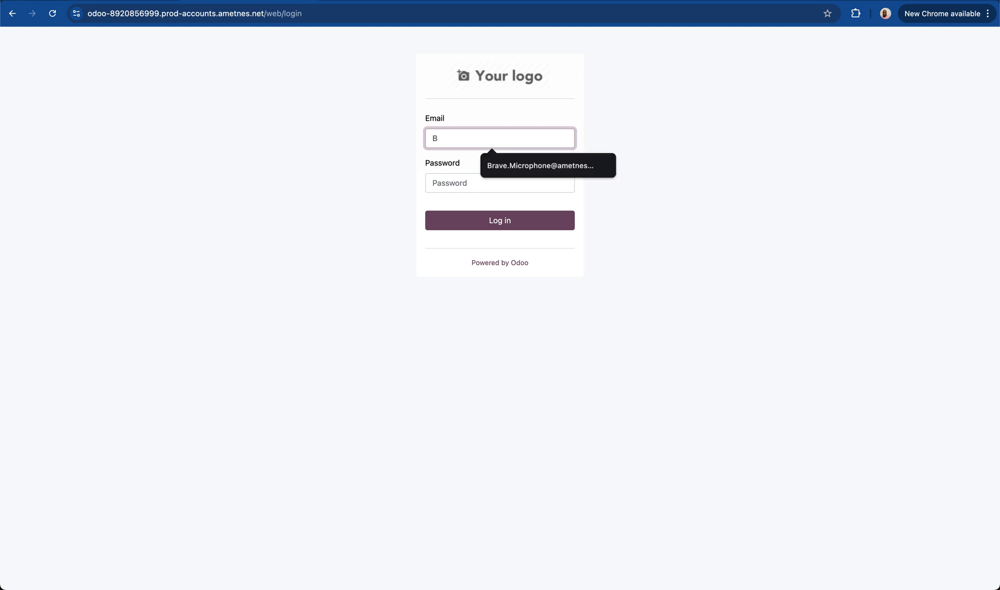
left_click(539, 166)
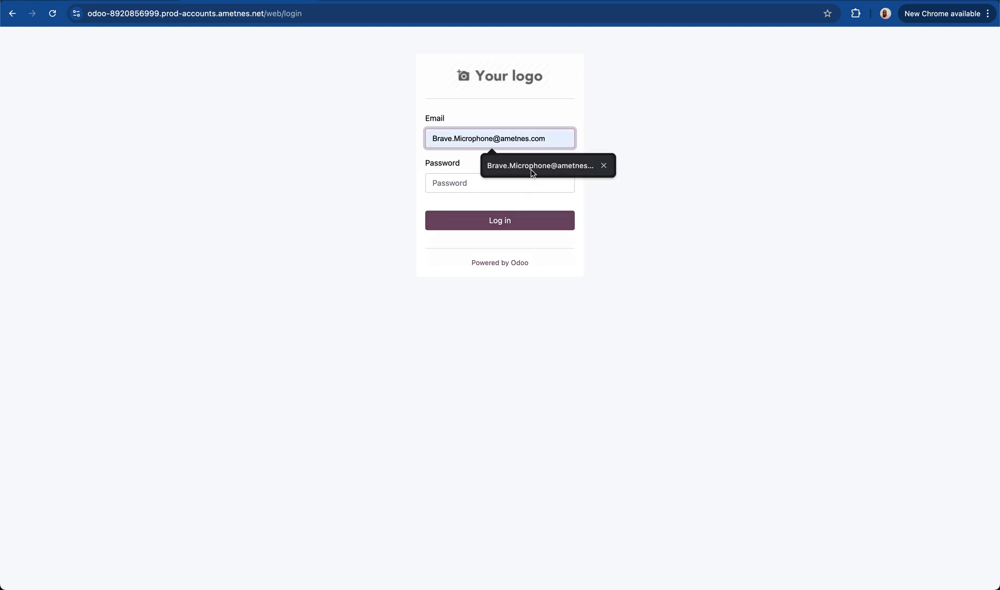
left_click(500, 138)
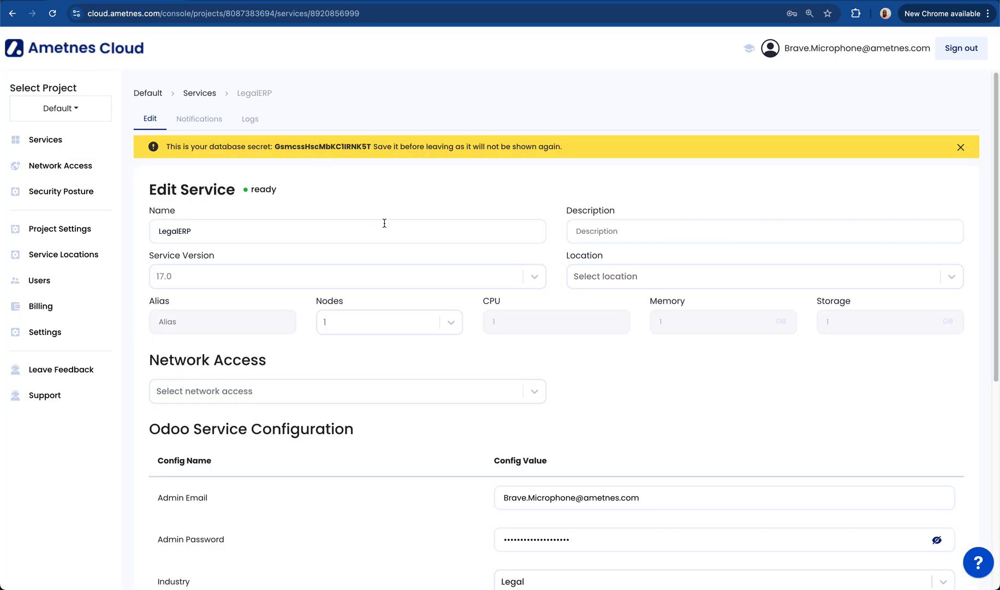
scroll("down", 3)
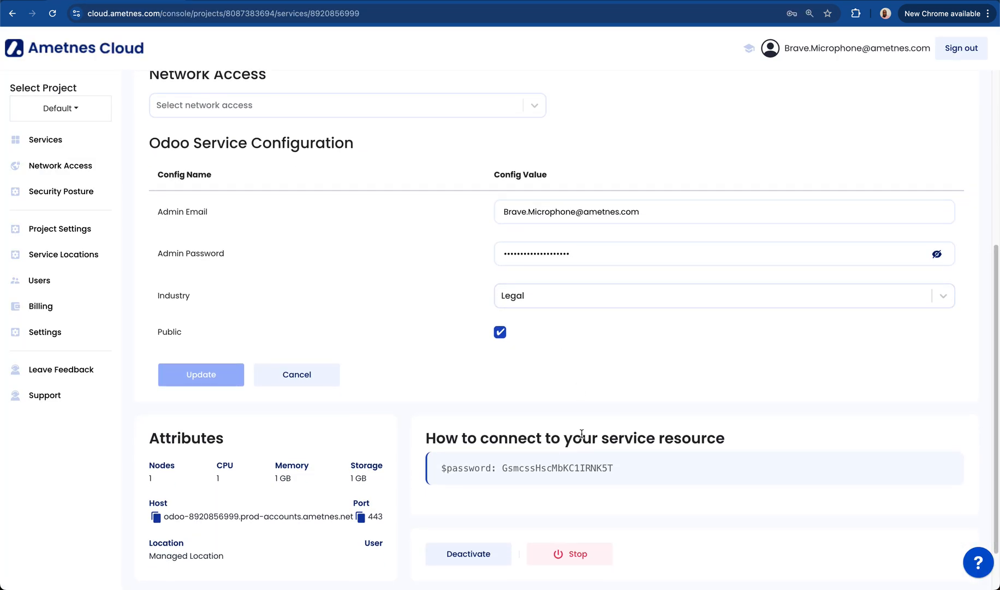
left_click(200, 374)
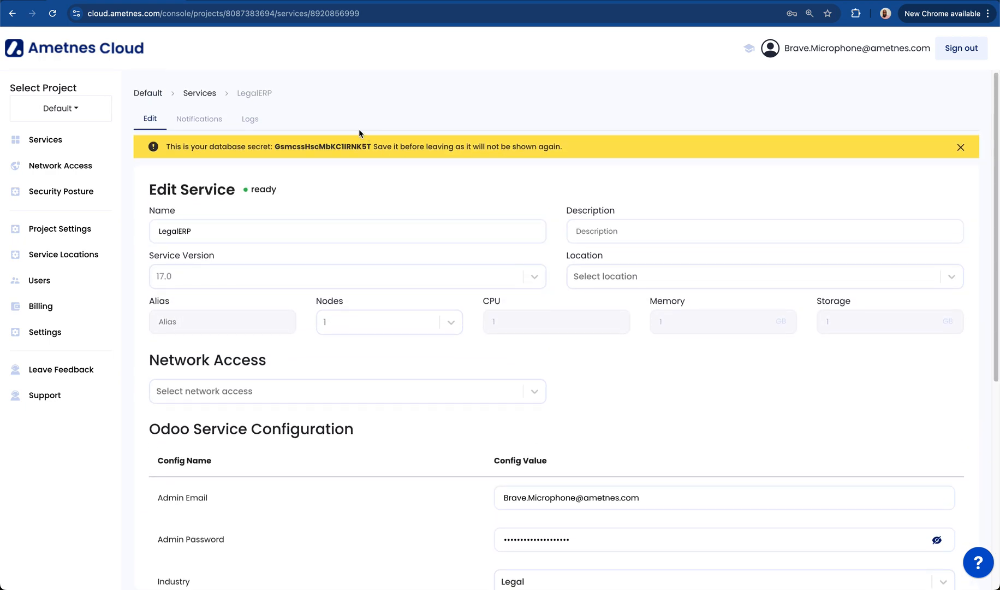
double_click(321, 147)
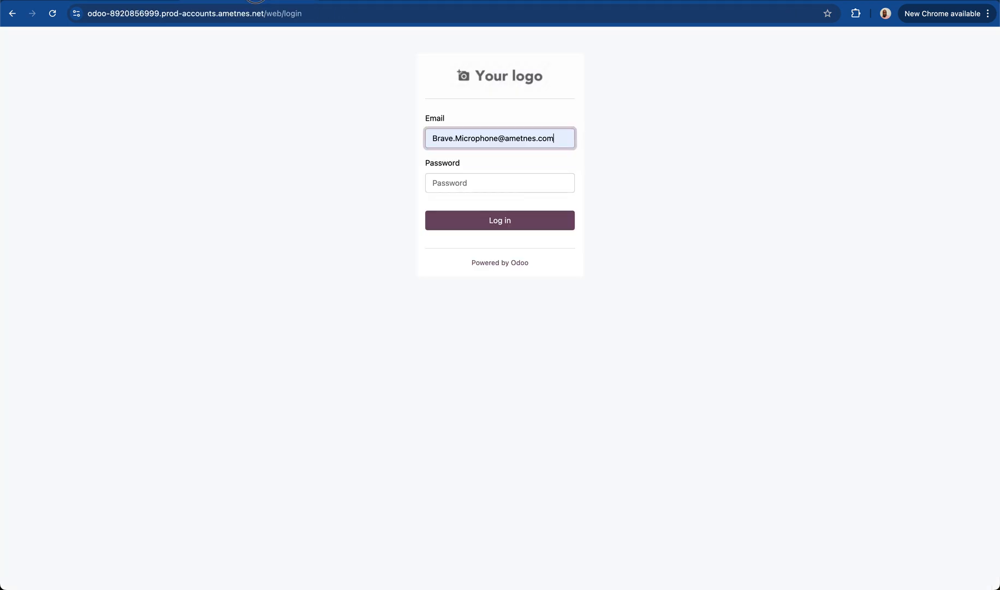
Enter the admin password and log in to LegalERP's Odoo instance
left_click(500, 183)
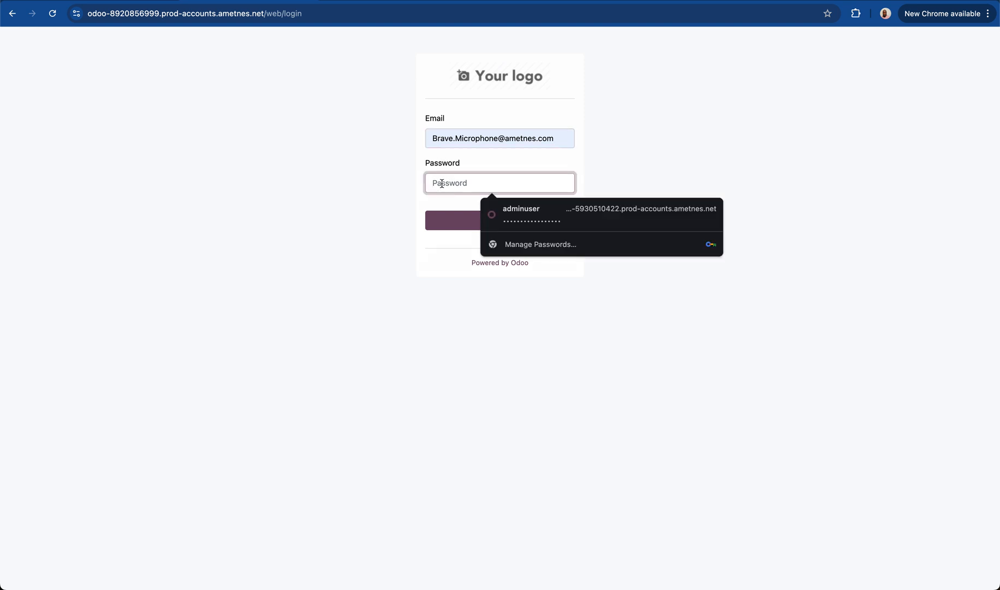
left_click(521, 212)
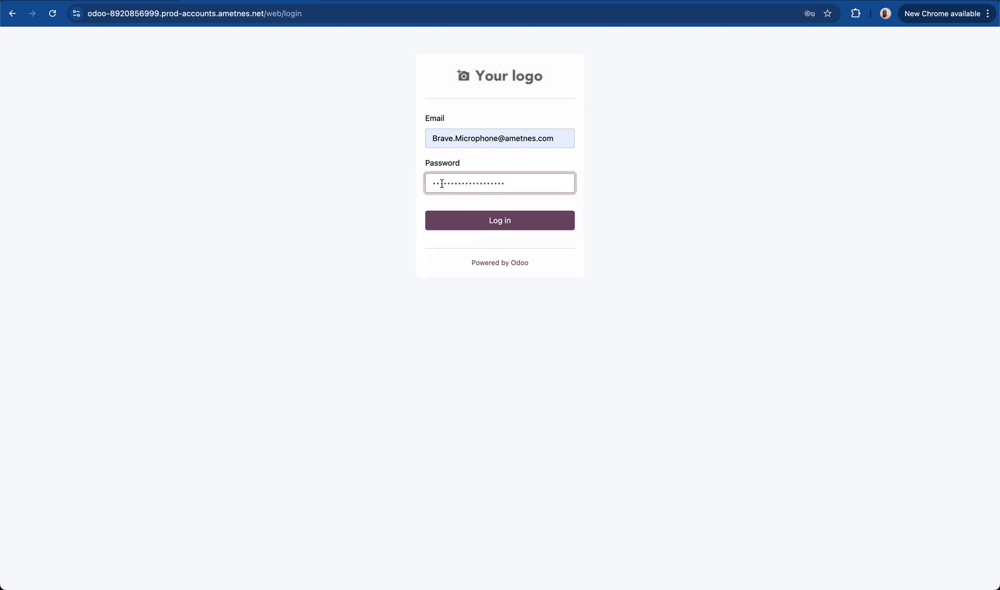
left_click(500, 221)
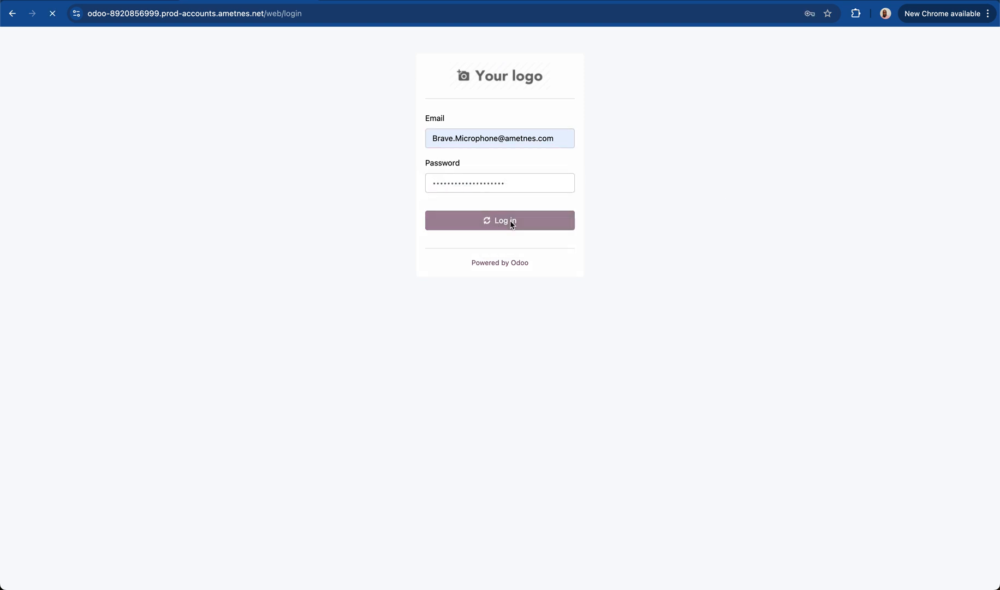
left_click(500, 220)
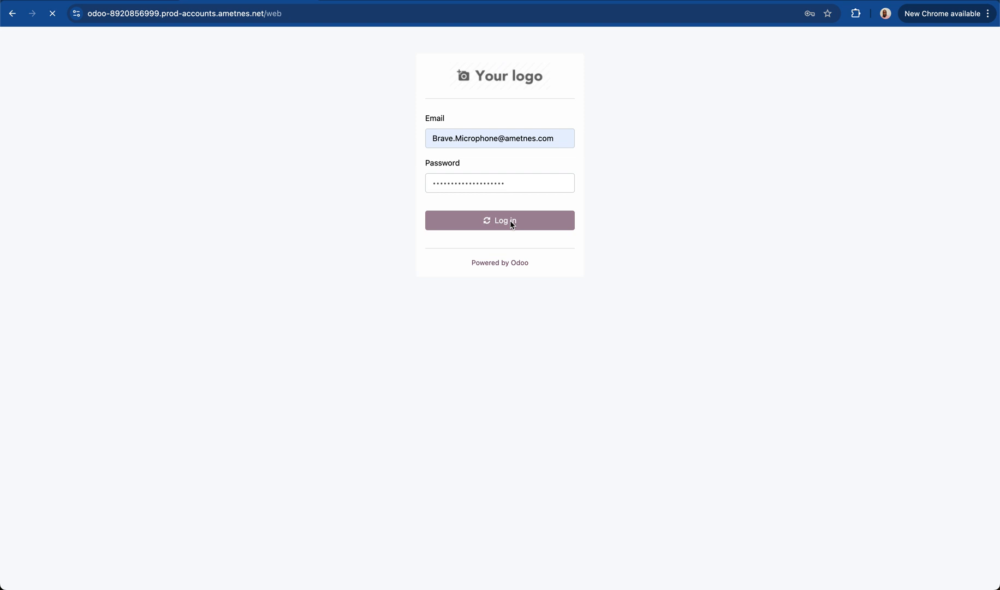
left_click(499, 220)
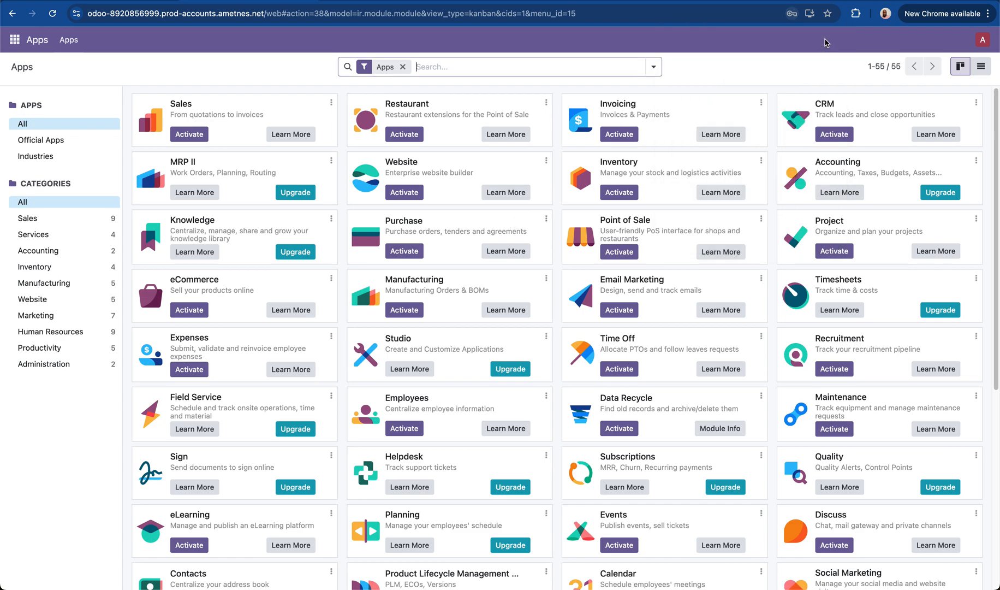
mouse_move(793, 46)
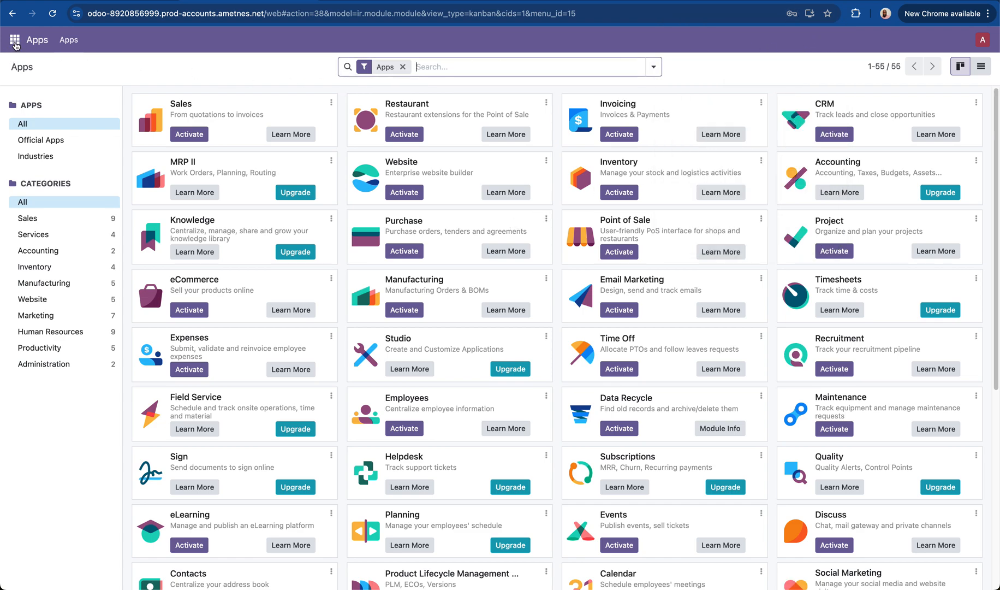
mouse_move(15, 41)
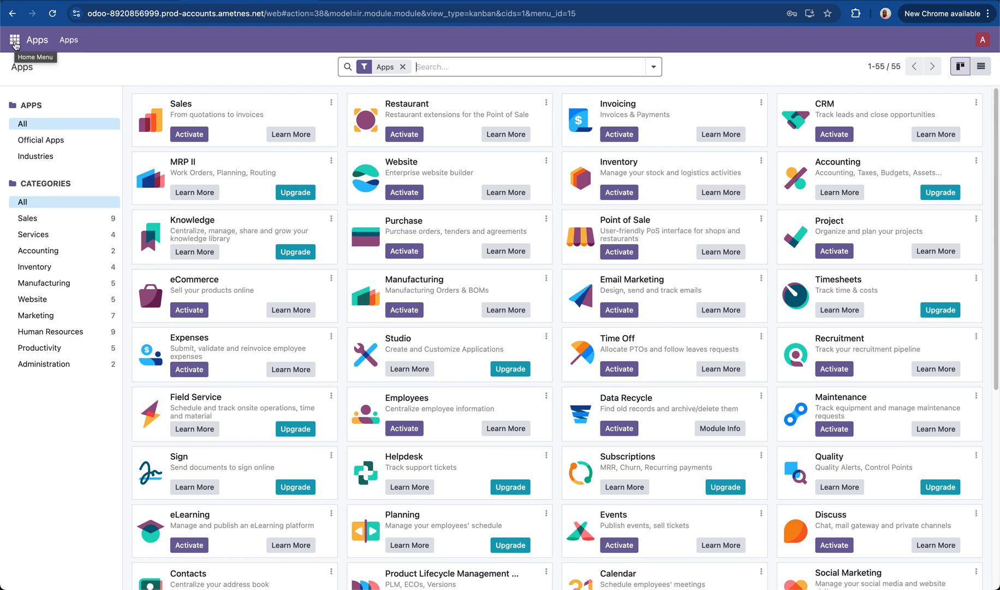
Activate developer mode from the Developer Tools section of Odoo Settings
left_click(15, 39)
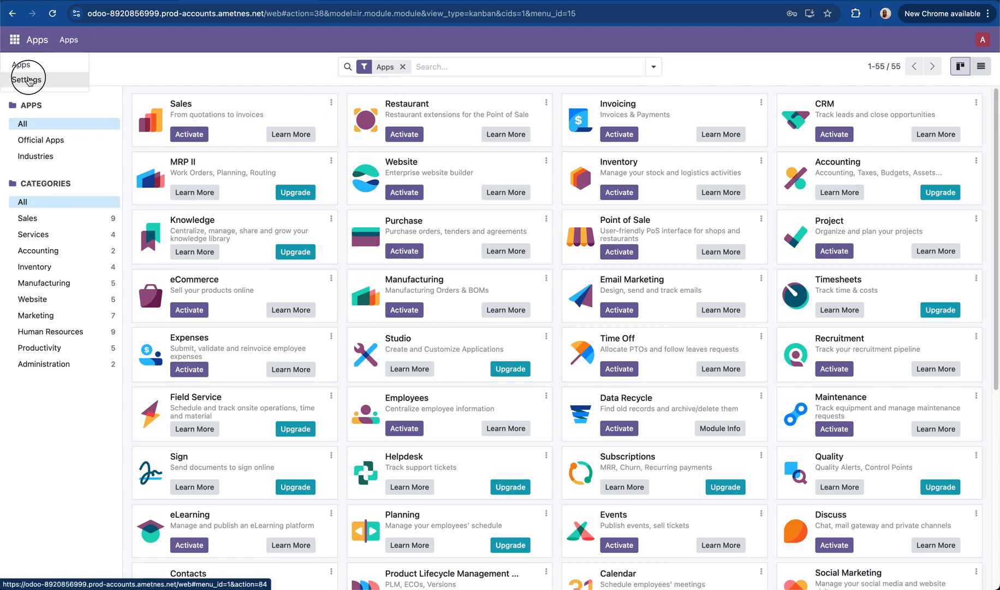
left_click(27, 79)
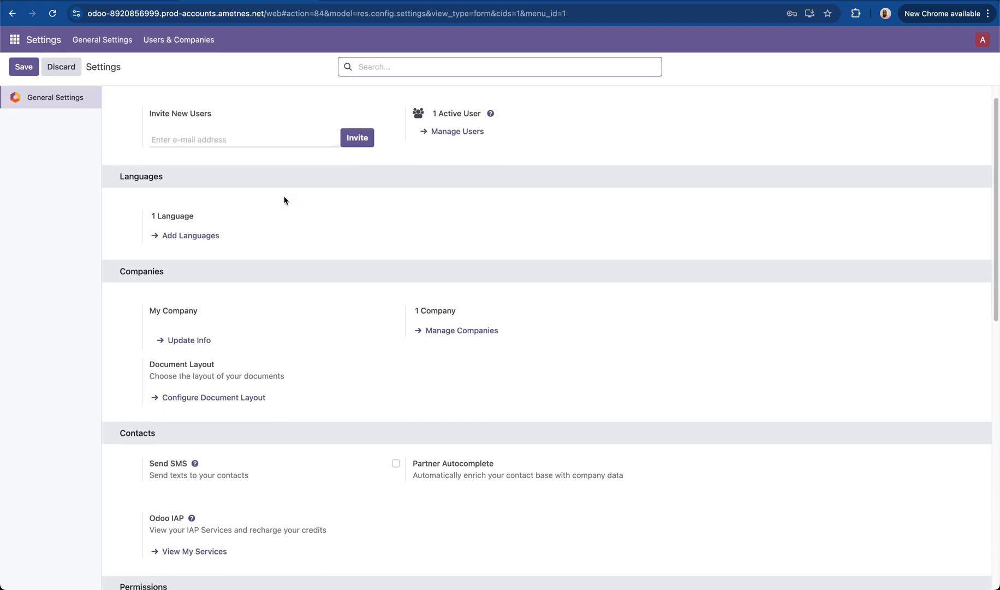
scroll("down", 3)
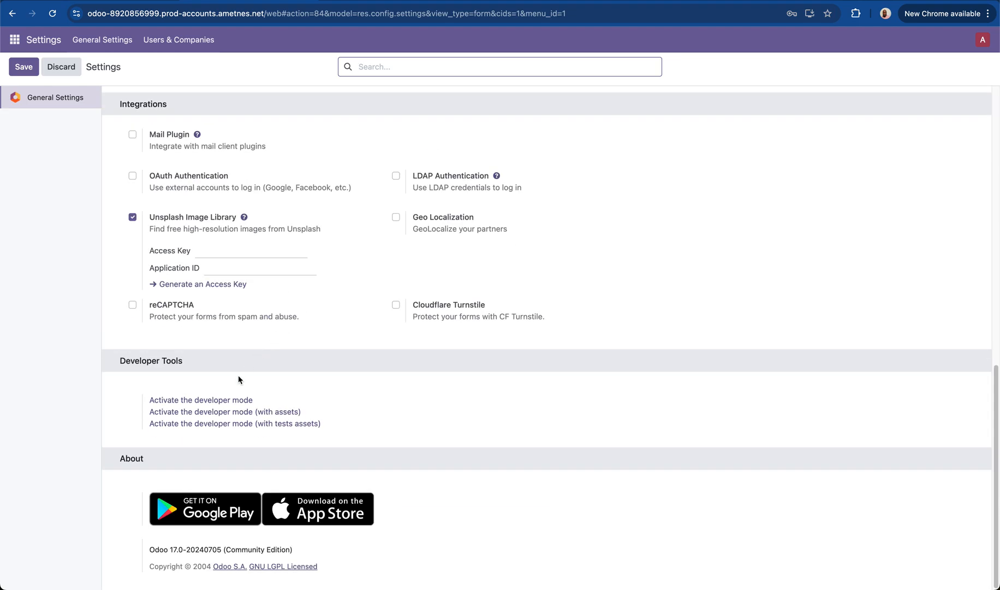
left_click(200, 400)
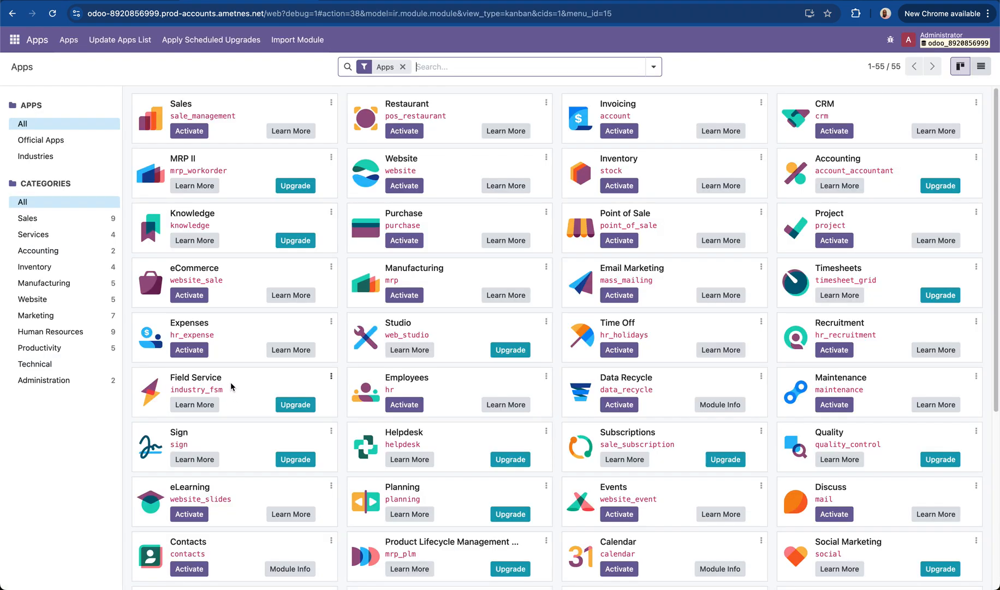
mouse_move(231, 386)
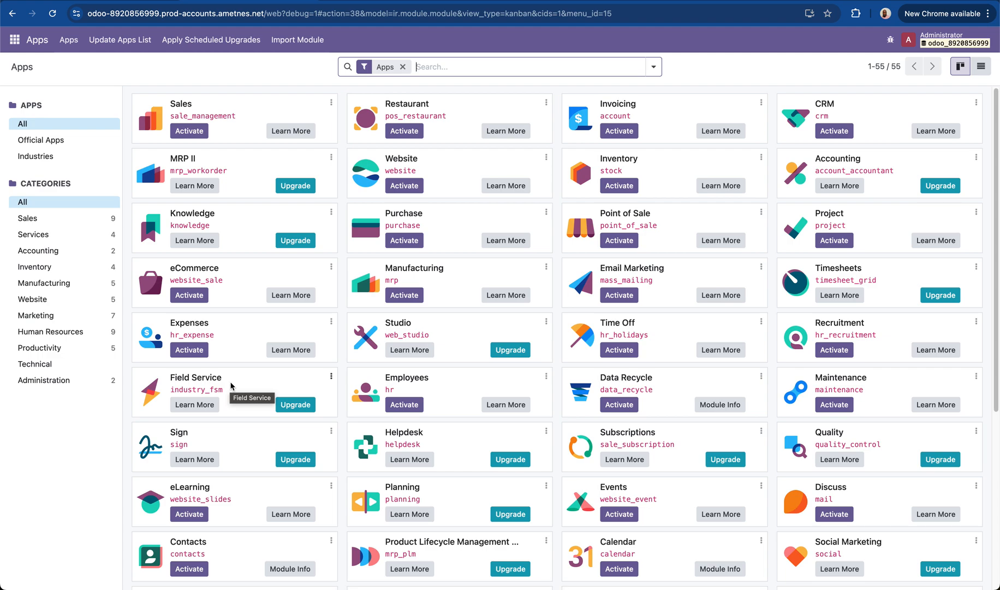
mouse_move(141, 69)
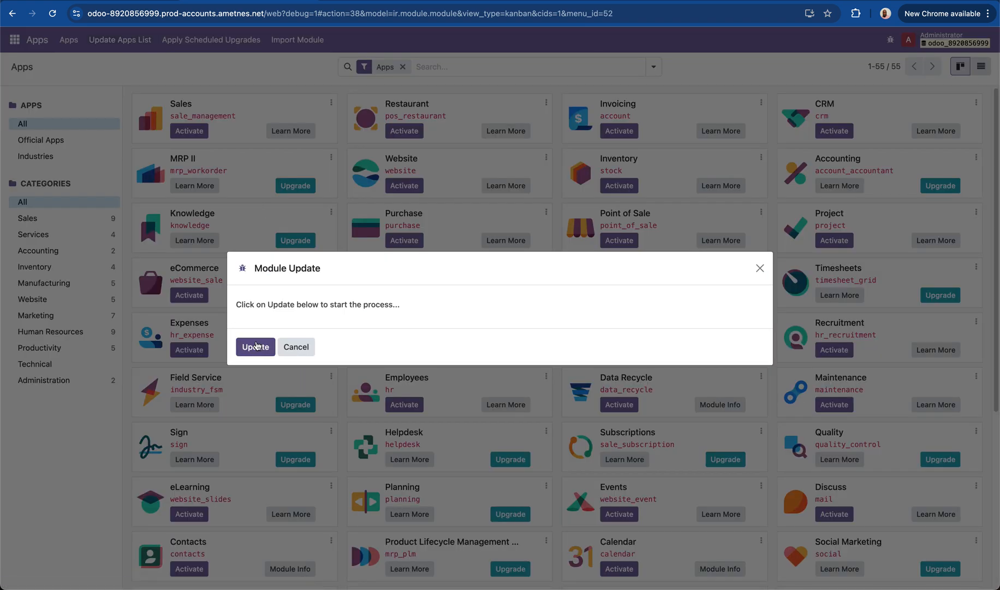
Run Update Apps List and confirm the module update
left_click(254, 347)
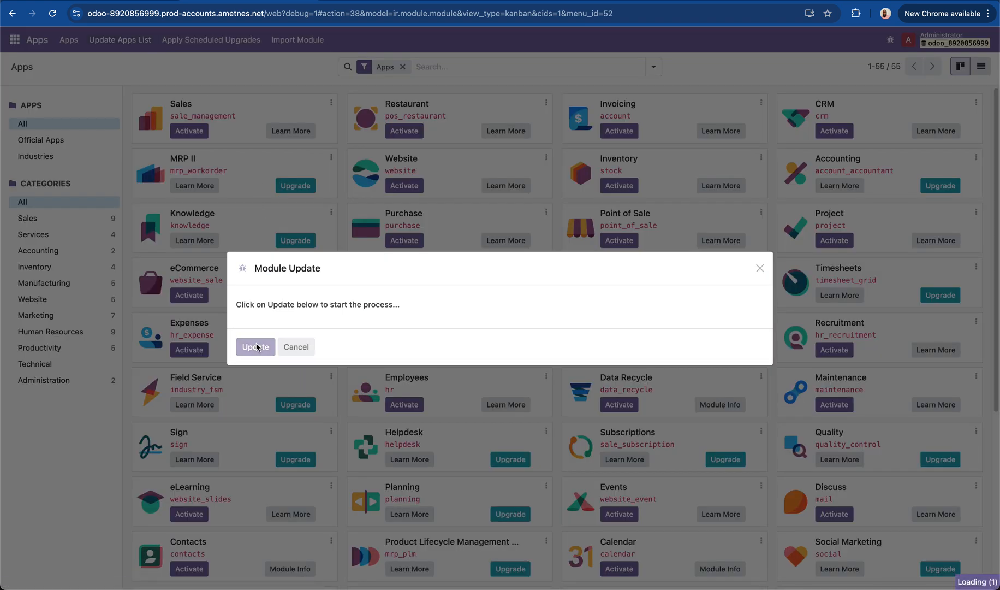
left_click(254, 346)
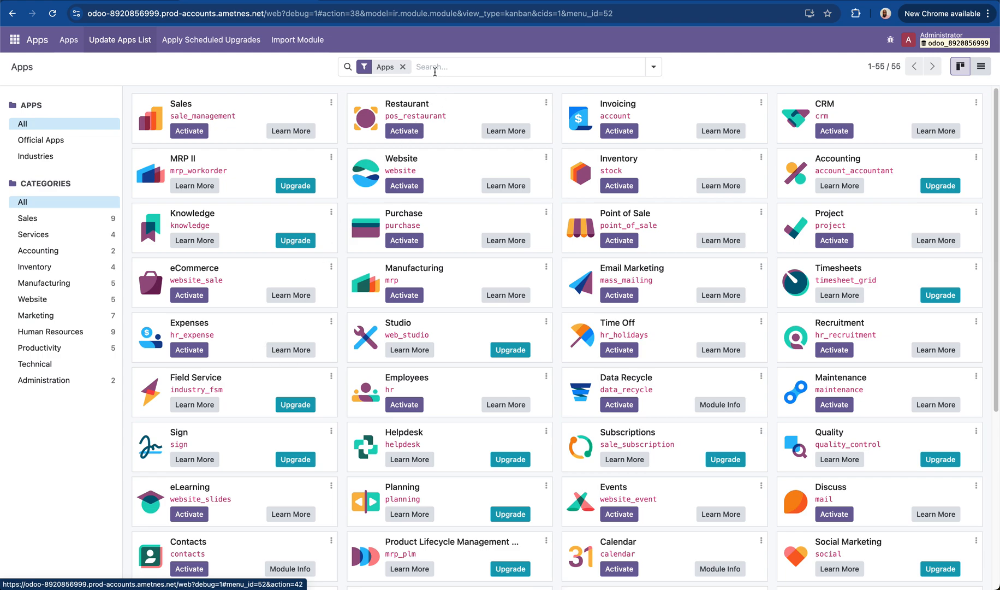
Search modules for 'le' and activate Legal Case Management Dashboard
type("le")
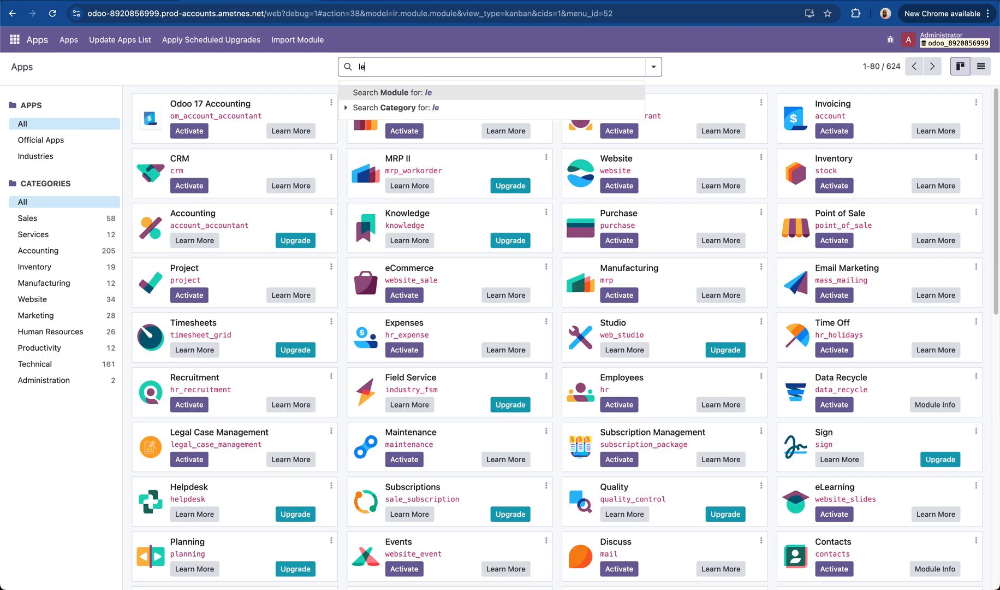
left_click(393, 91)
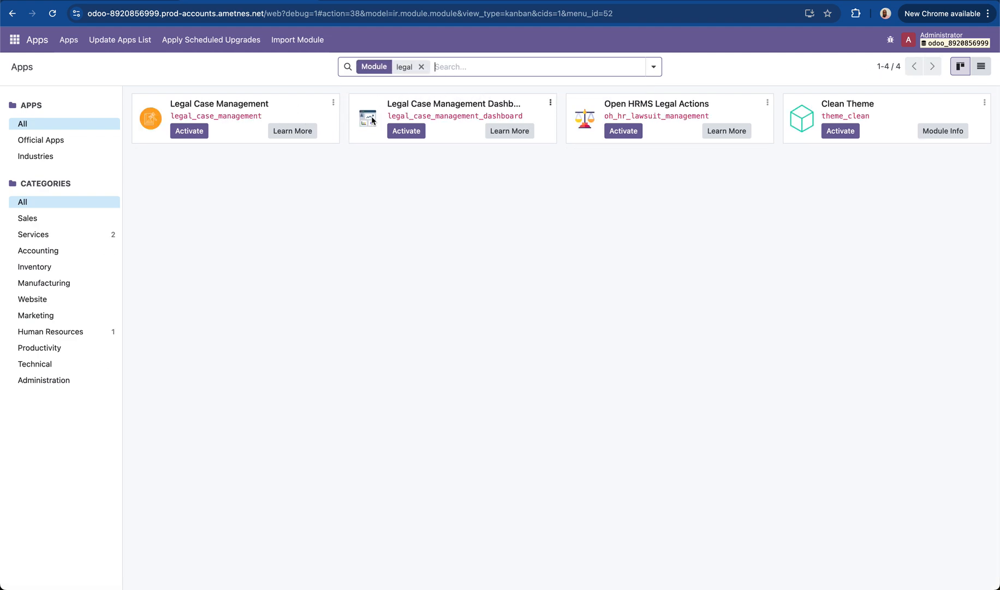
mouse_move(406, 131)
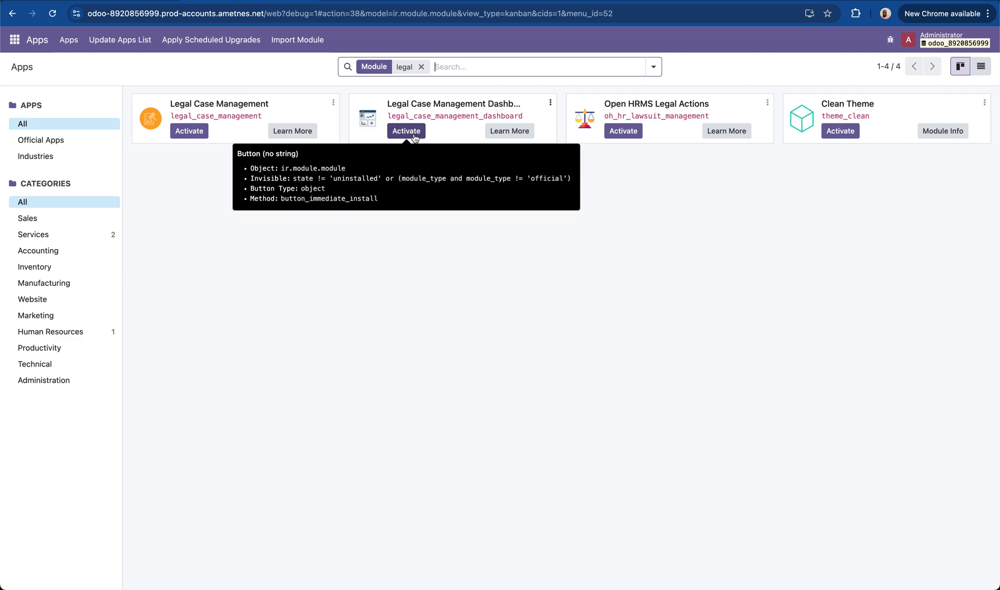
left_click(407, 131)
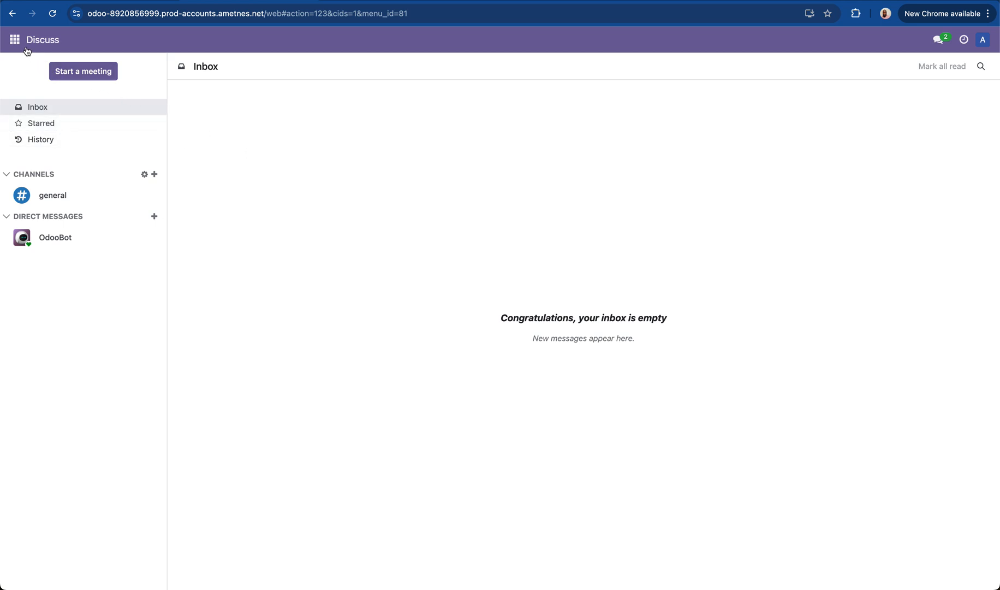
Go from the Home Menu to Odoo's General Settings page
left_click(14, 40)
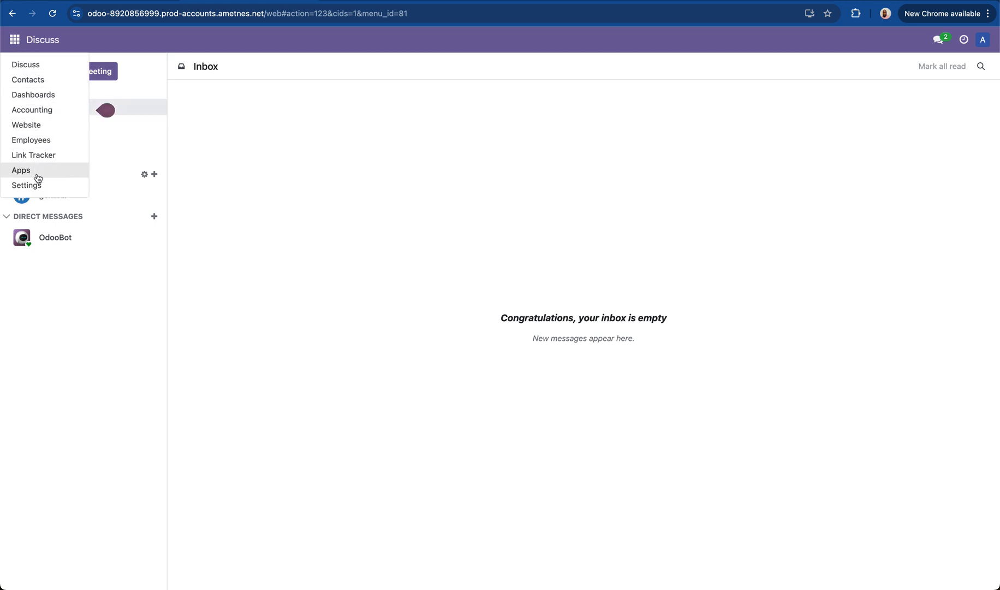
left_click(26, 185)
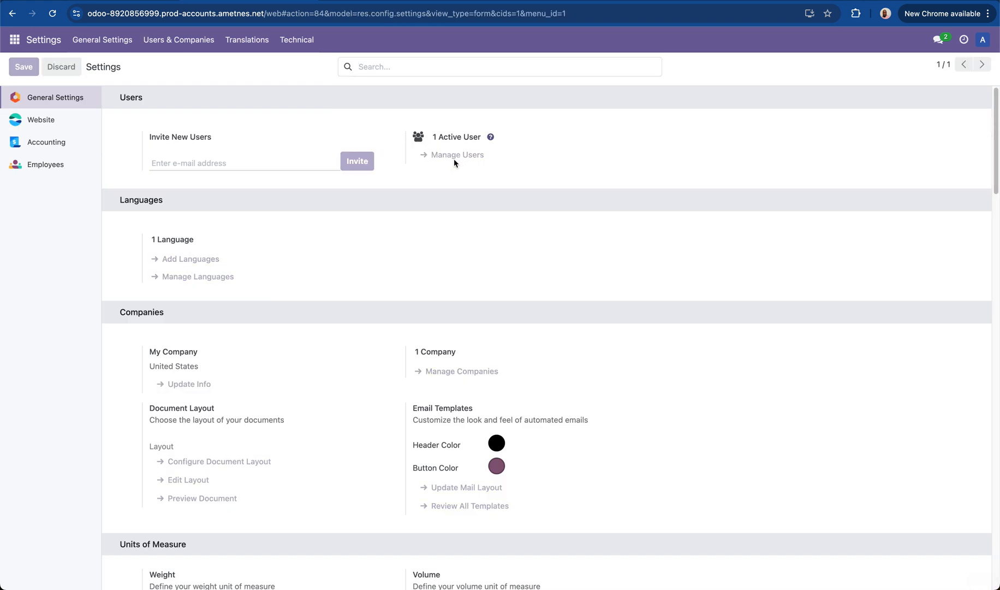
Set the Administrator user's Case Management access to Admin, save, and reload the page
left_click(455, 155)
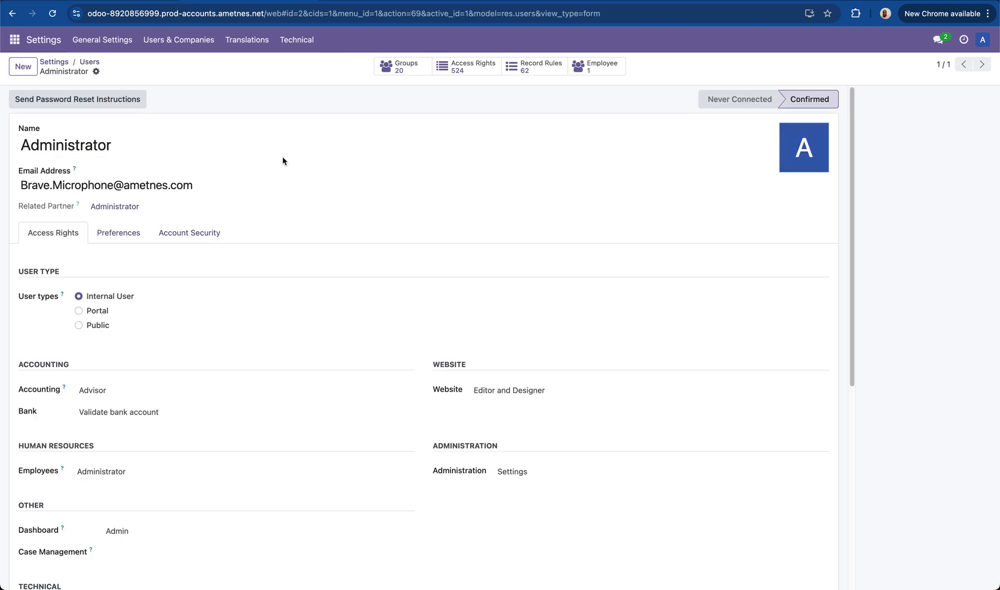
scroll("down", 3)
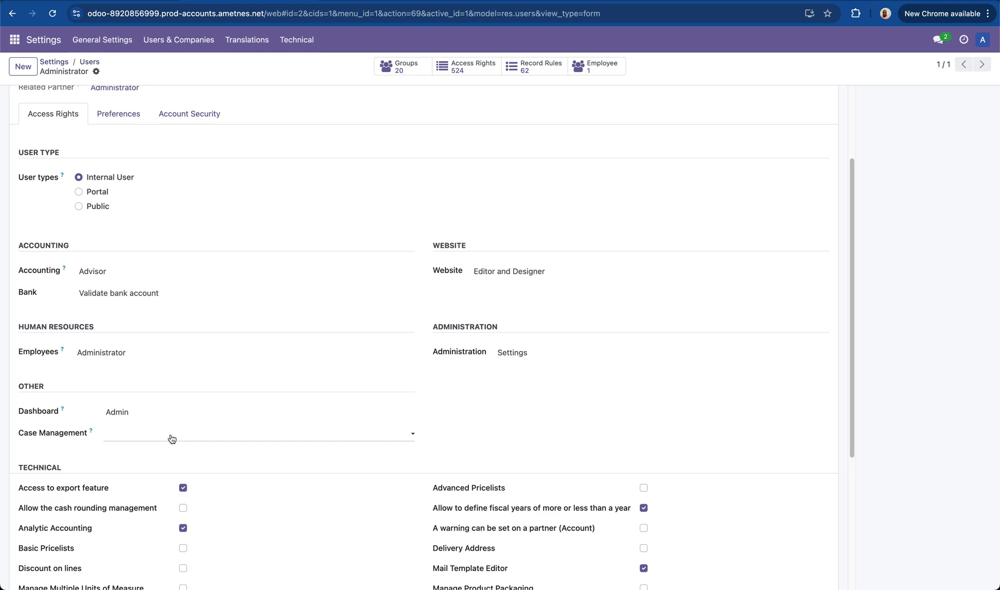
left_click(259, 433)
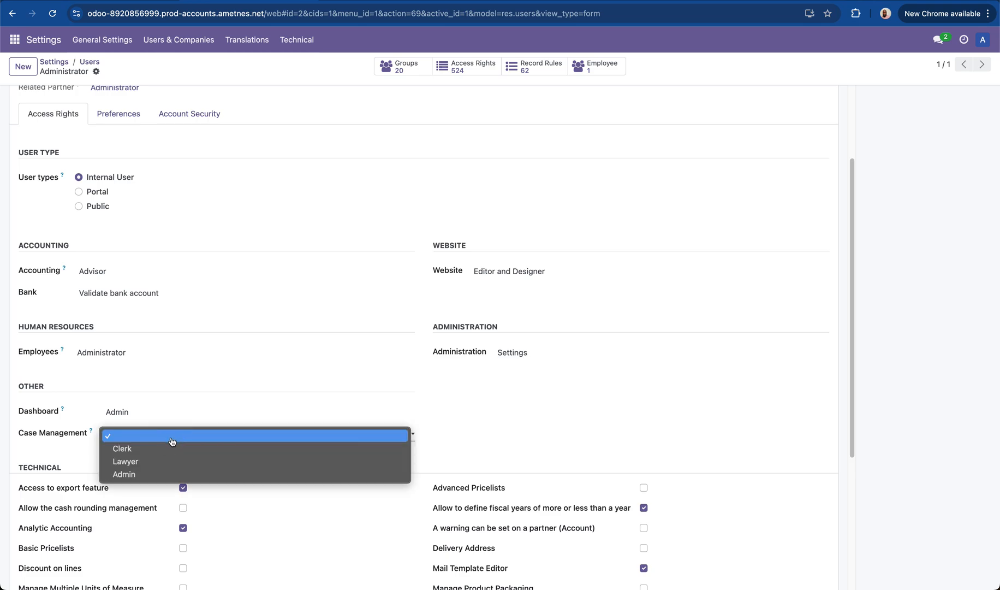
mouse_move(164, 474)
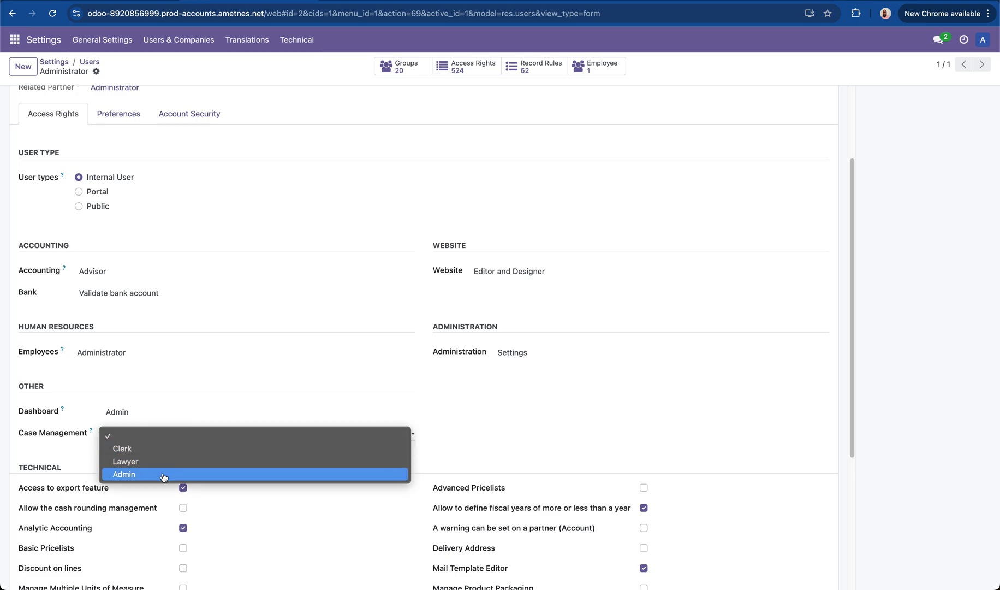
left_click(124, 474)
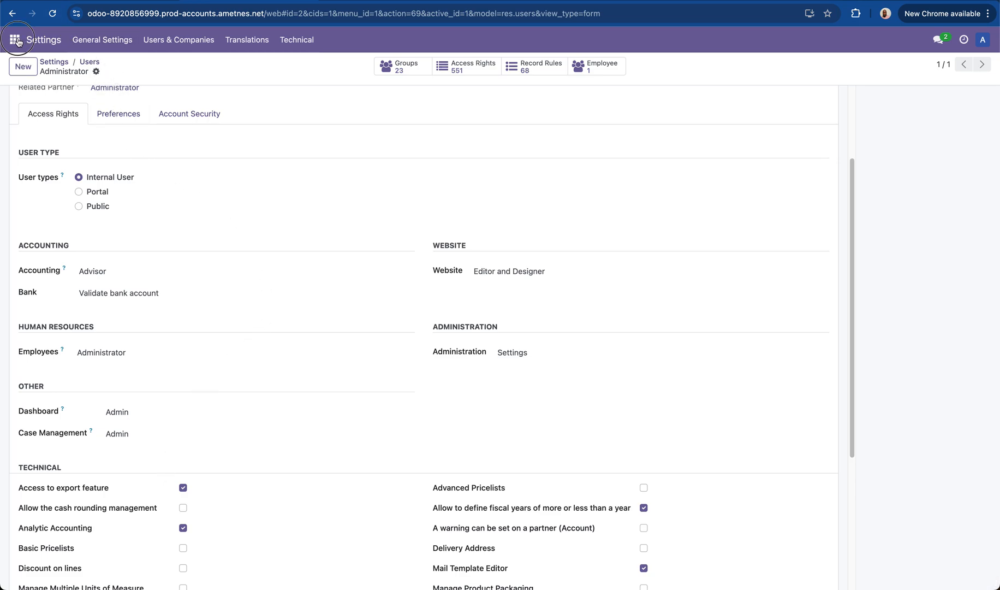
left_click(52, 14)
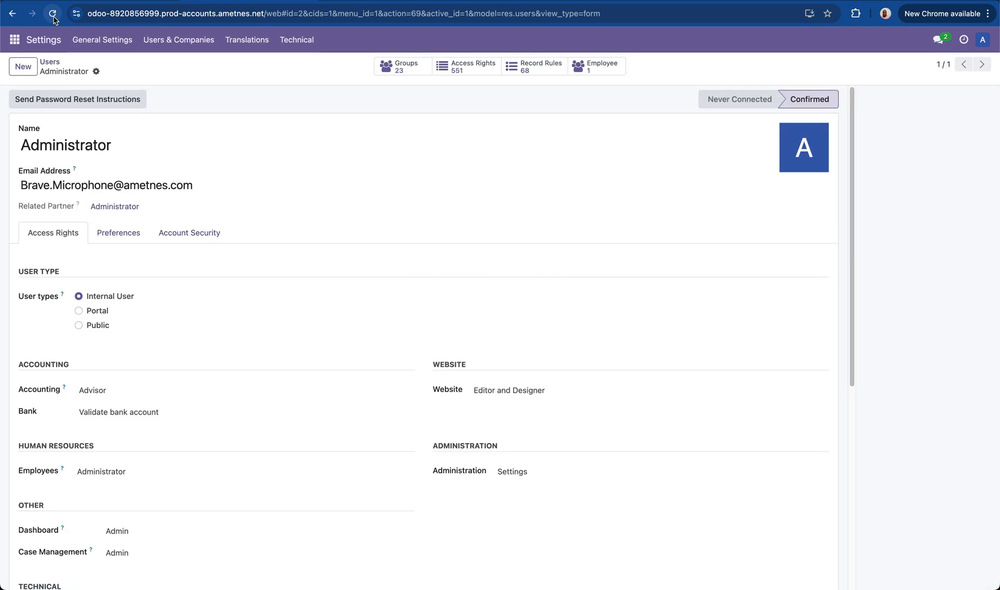
left_click(14, 39)
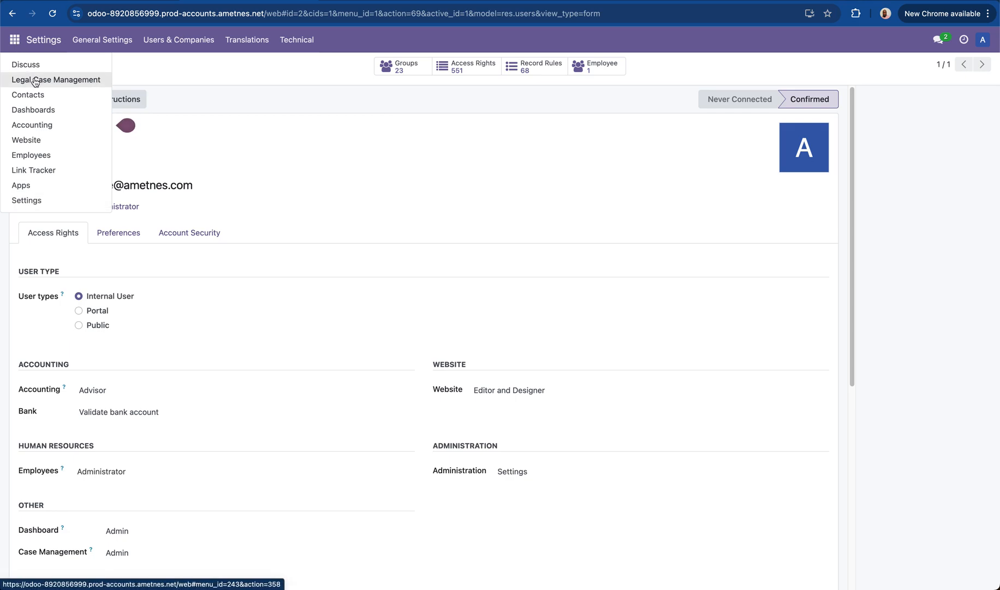
Open Legal Case Management, browse Master Data, Configuration and Operations menus, then view Register Case
left_click(56, 80)
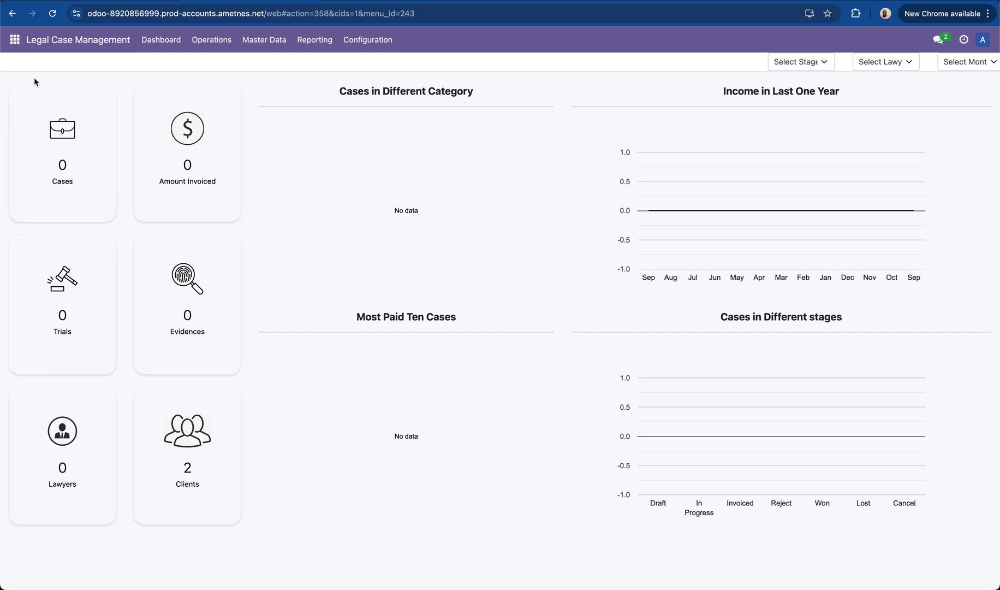
mouse_move(491, 105)
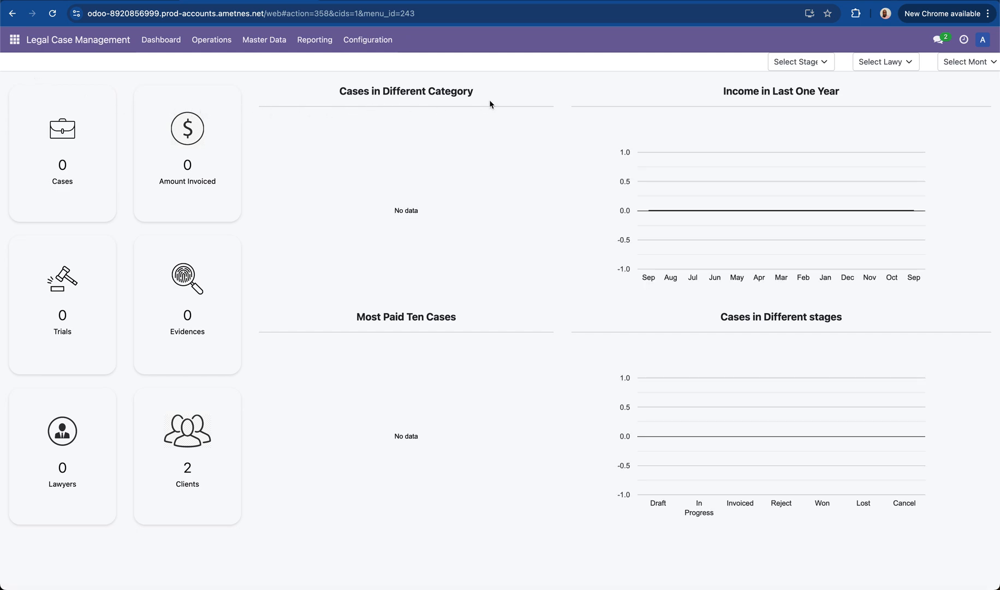
mouse_move(228, 108)
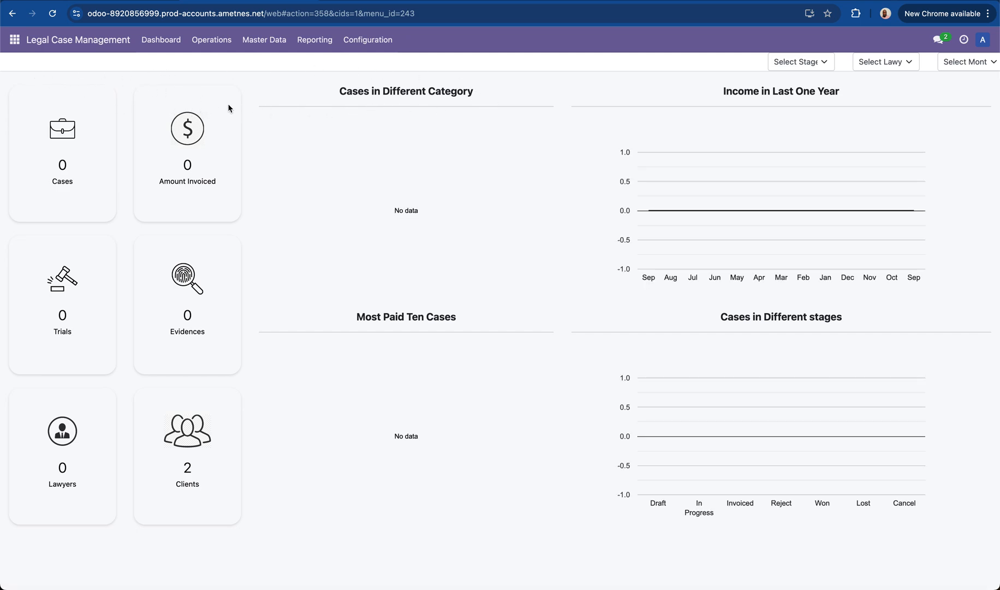
mouse_move(215, 66)
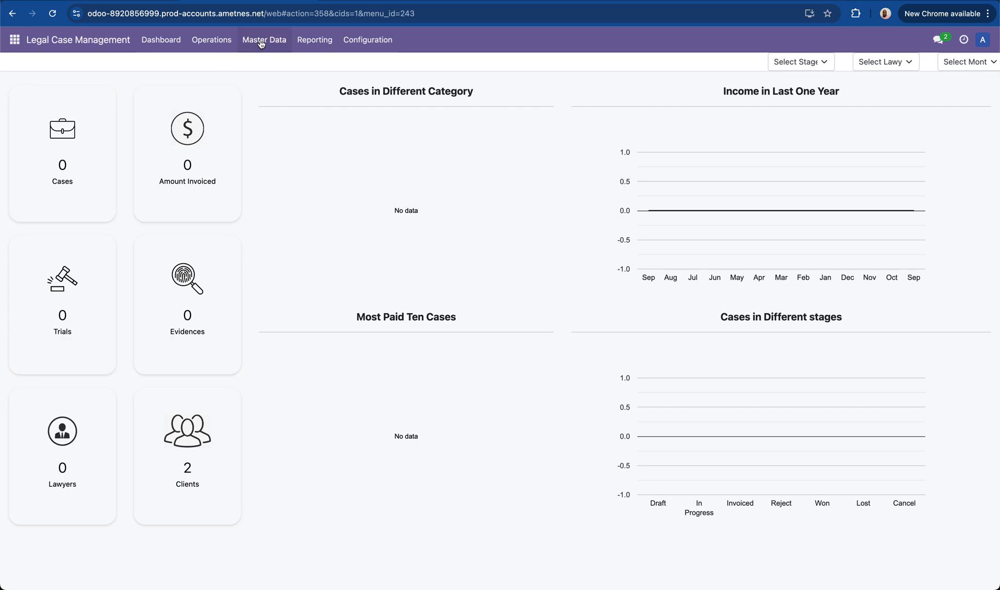
left_click(264, 39)
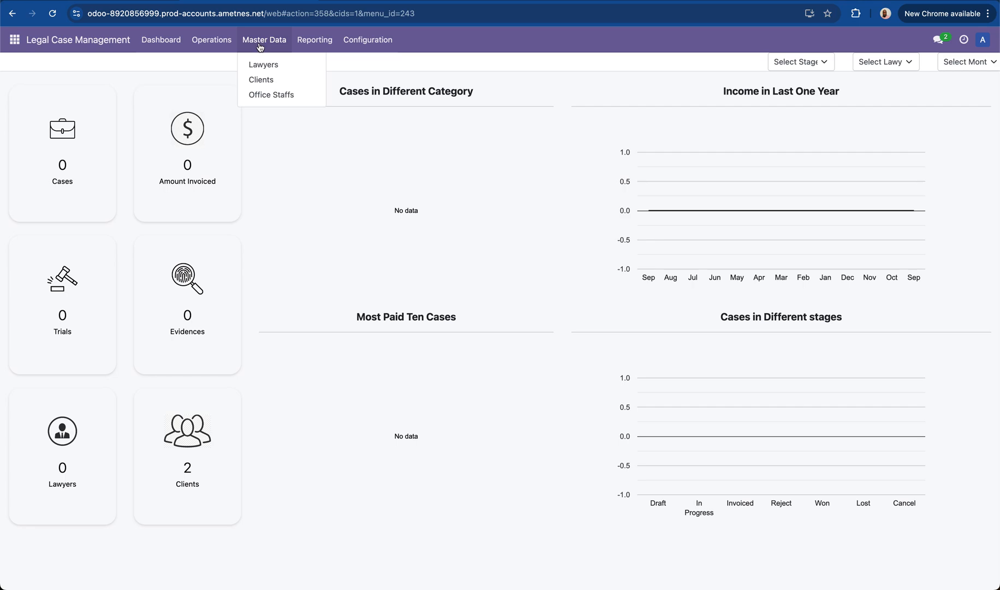
mouse_move(261, 79)
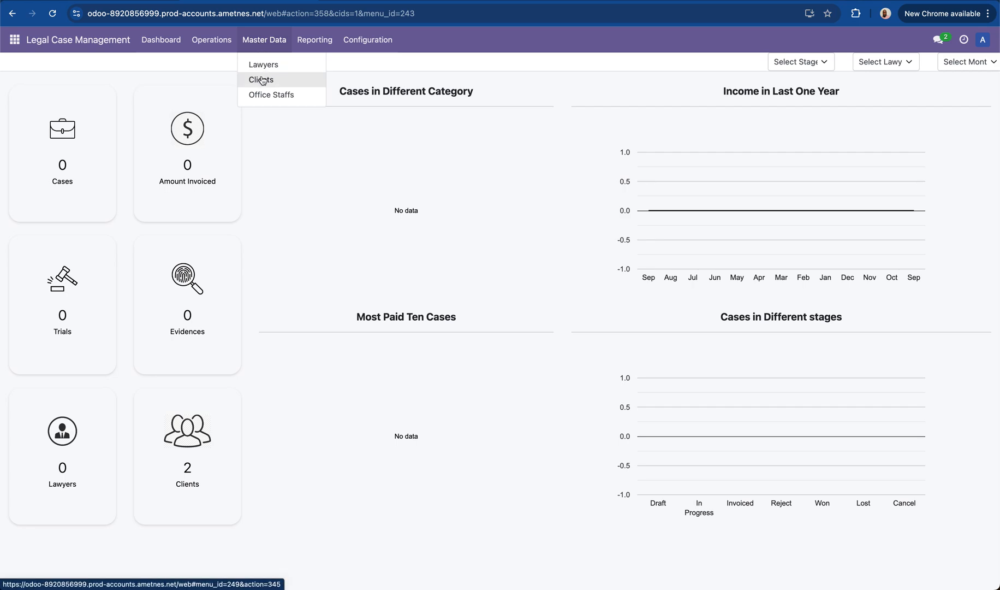
left_click(368, 39)
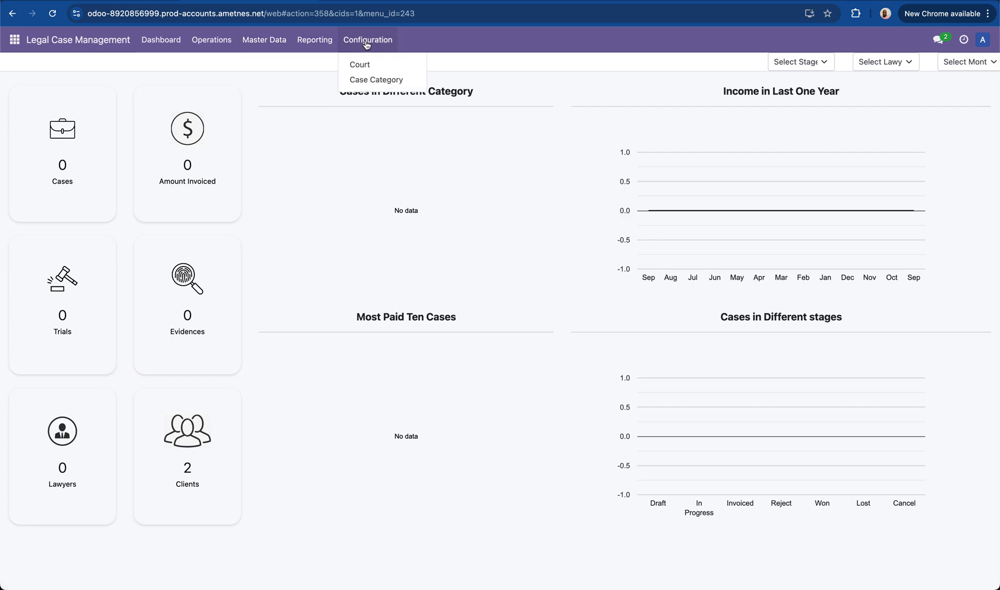
mouse_move(375, 80)
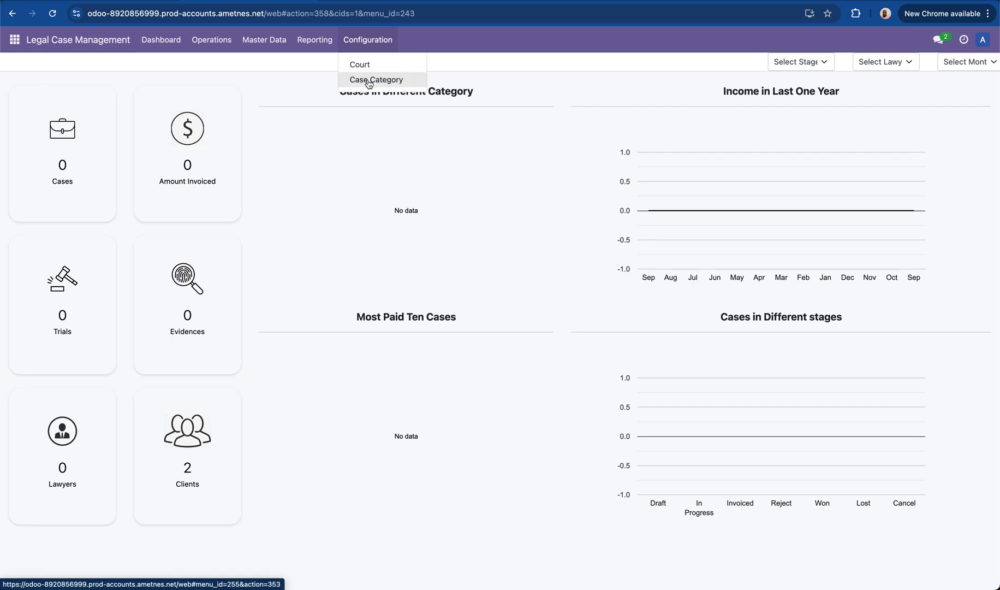
left_click(211, 39)
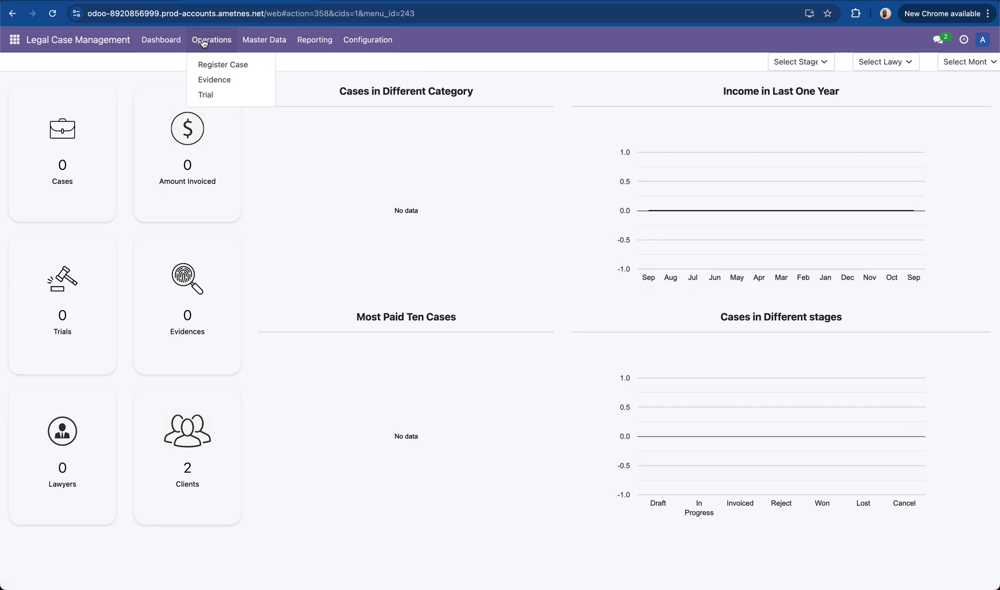
left_click(222, 64)
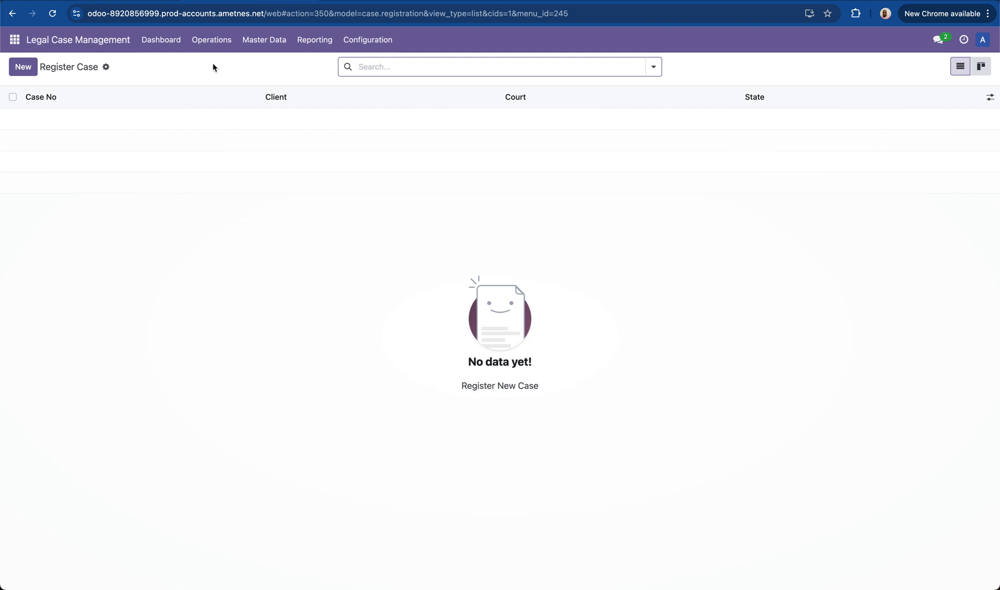
mouse_move(15, 39)
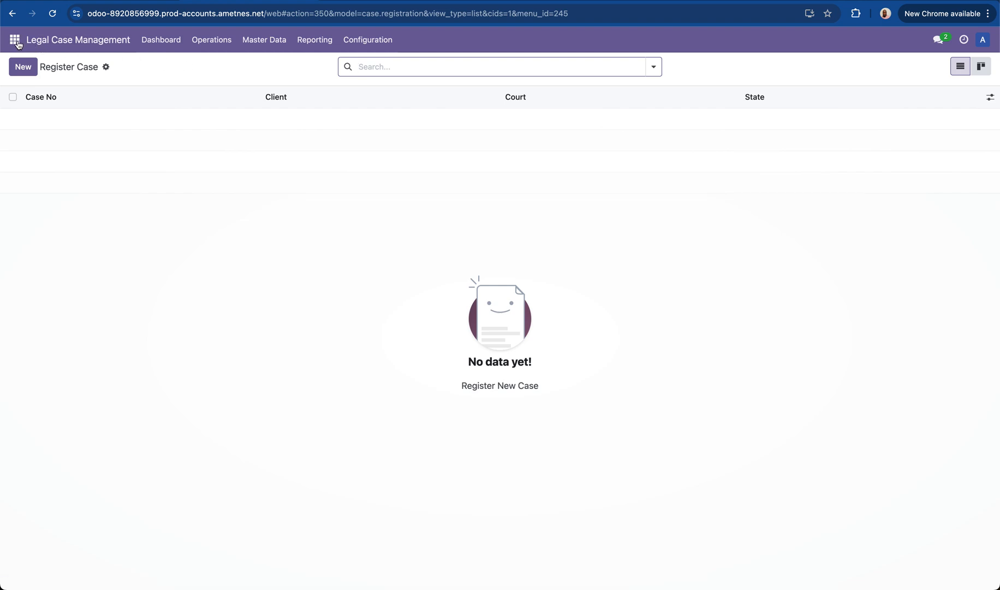
Switch from the case register to the Accounting app dashboard
left_click(14, 39)
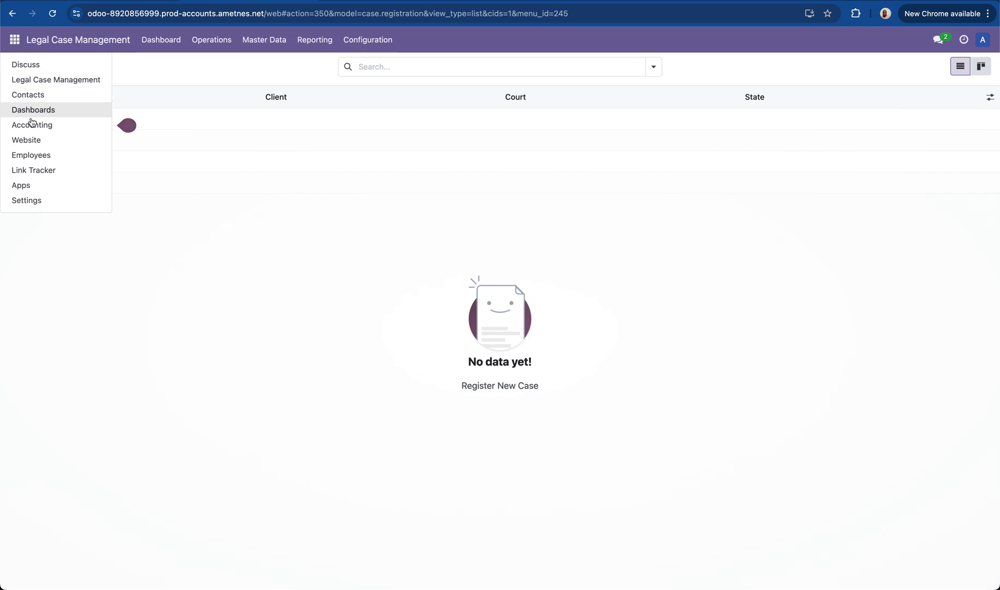
left_click(32, 124)
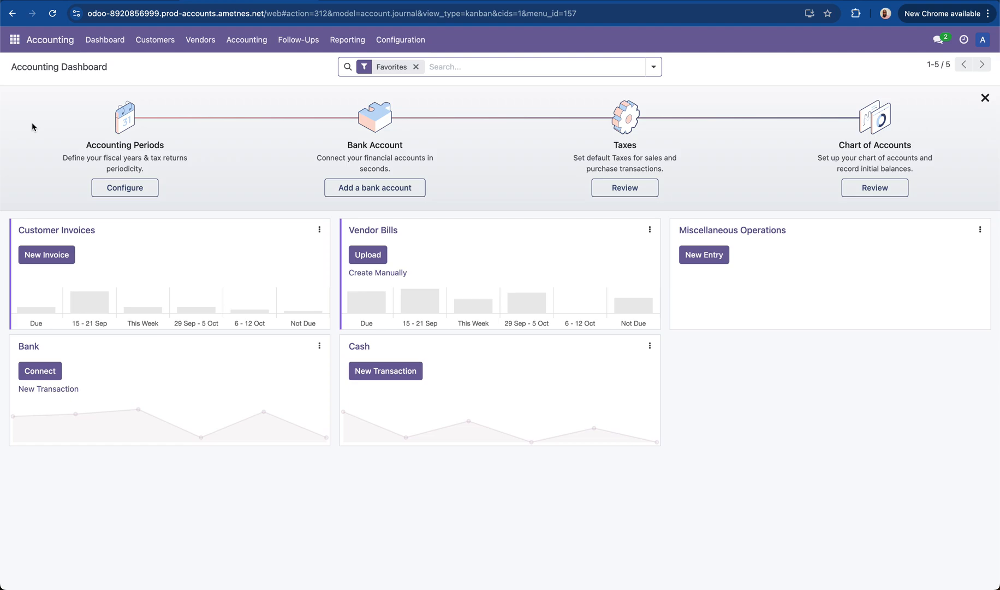
mouse_move(140, 136)
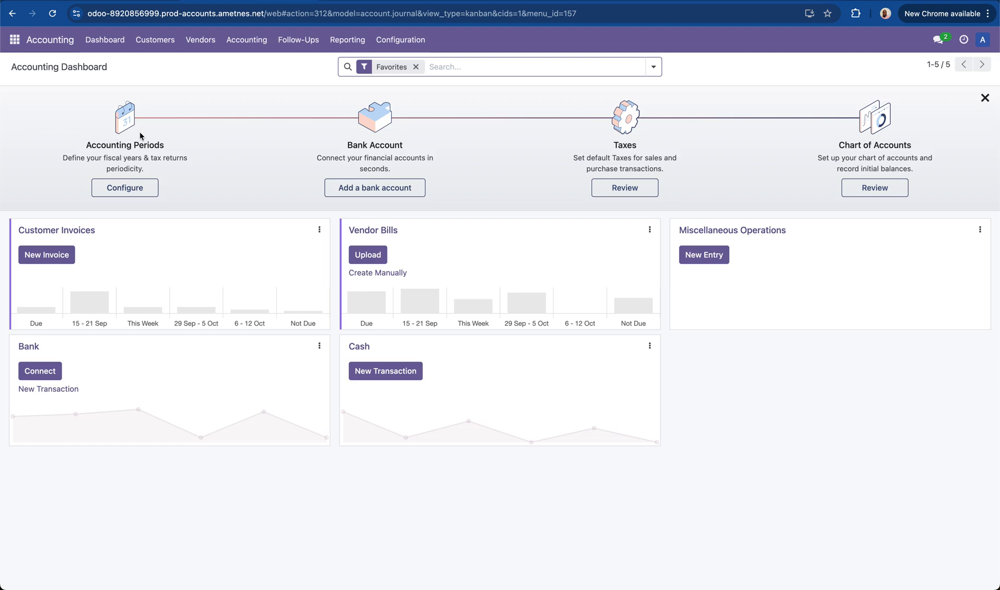
mouse_move(102, 155)
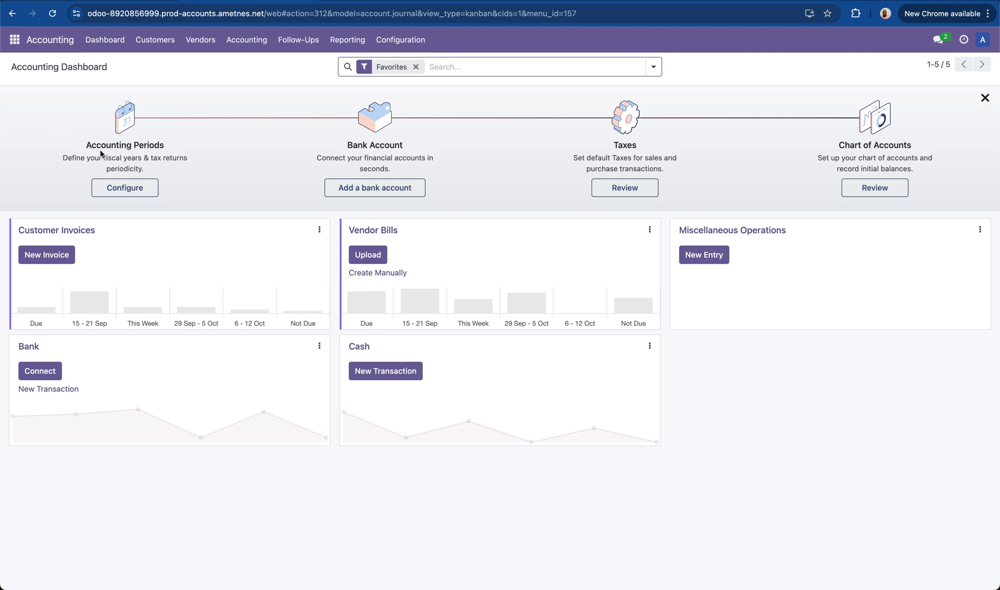
mouse_move(378, 165)
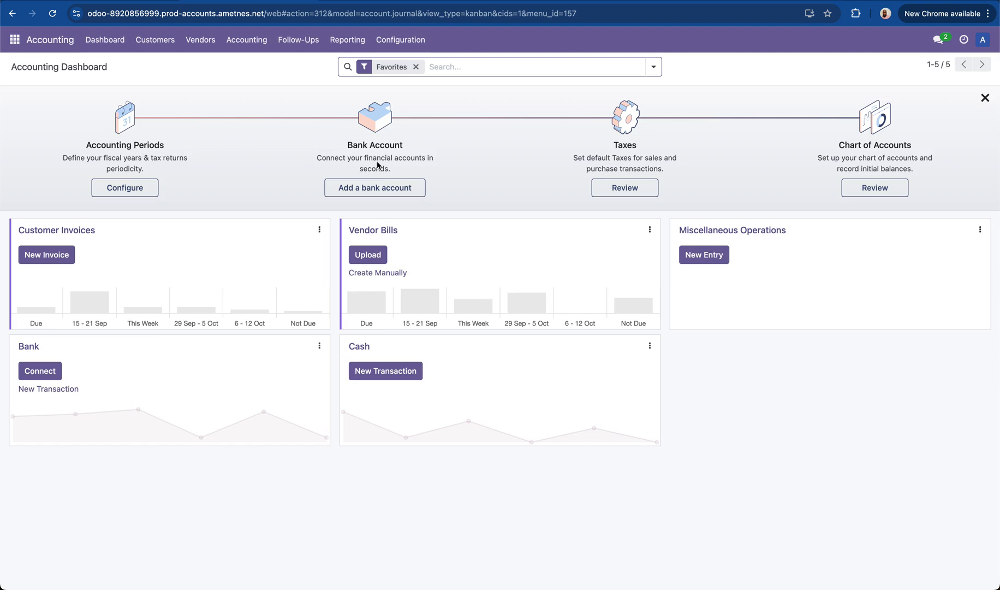
mouse_move(573, 162)
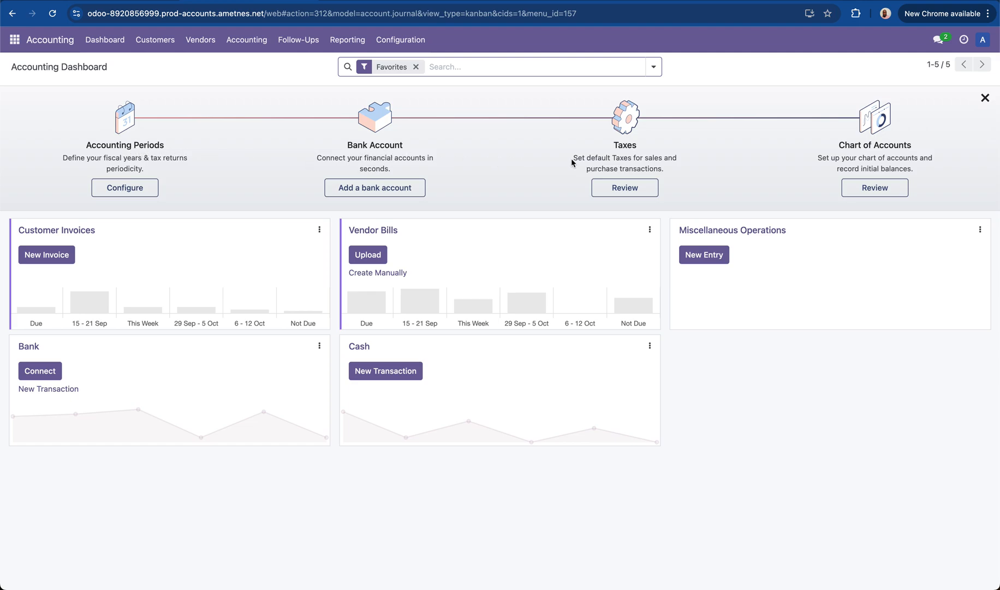
mouse_move(879, 154)
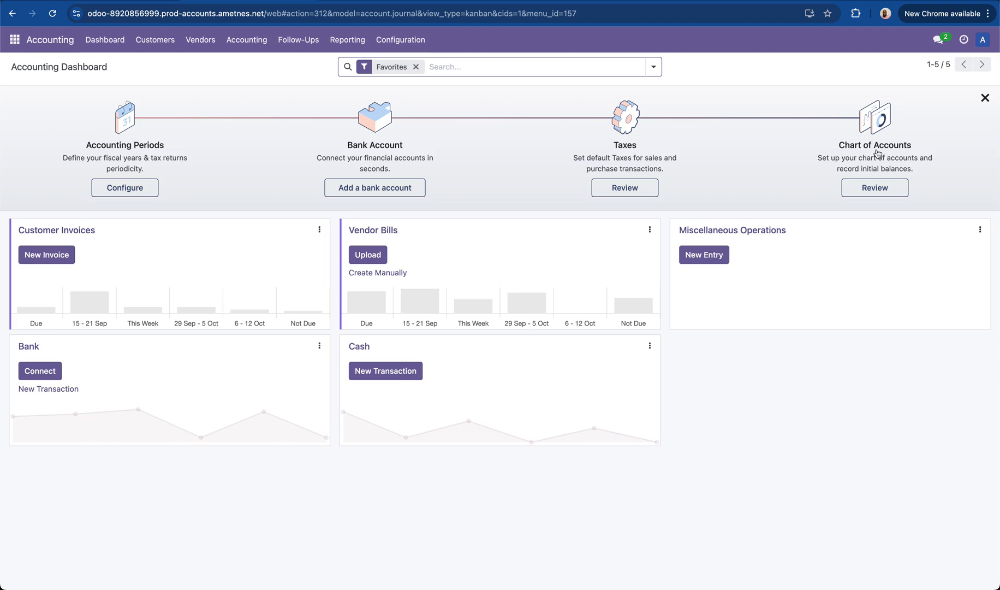
mouse_move(391, 124)
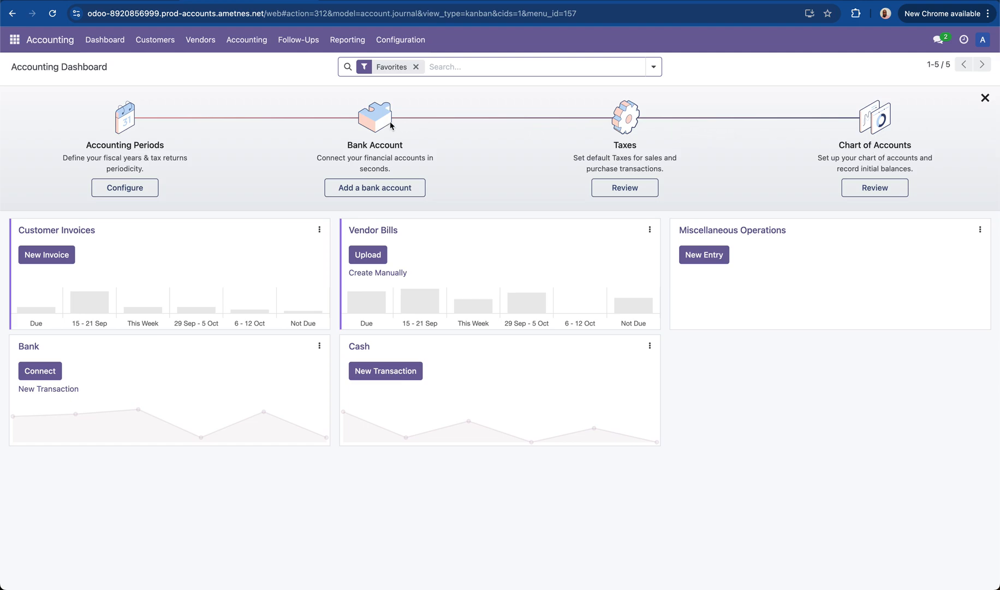